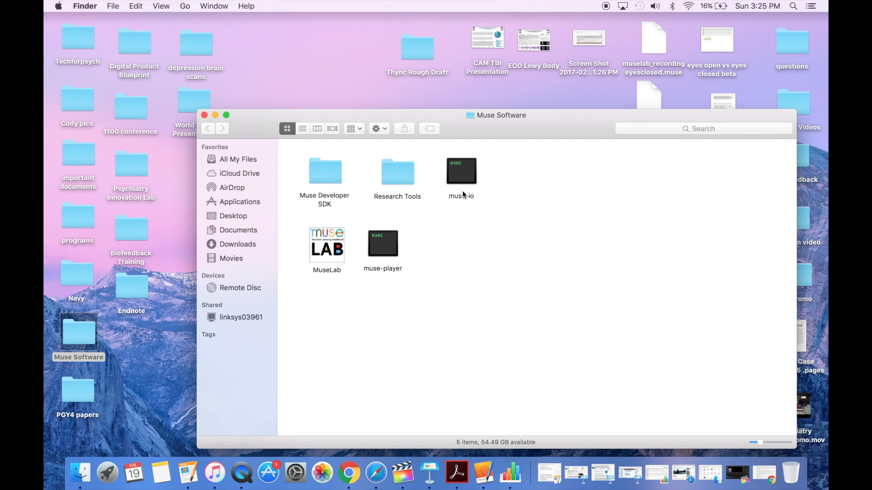
- Launch muse-io from the Muse Software folder so it connects and streams the headset
double_click(461, 170)
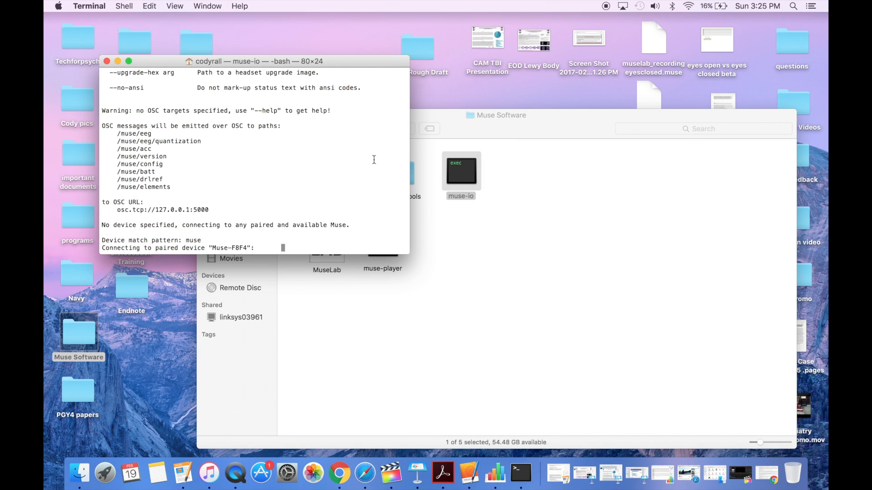
click(671, 6)
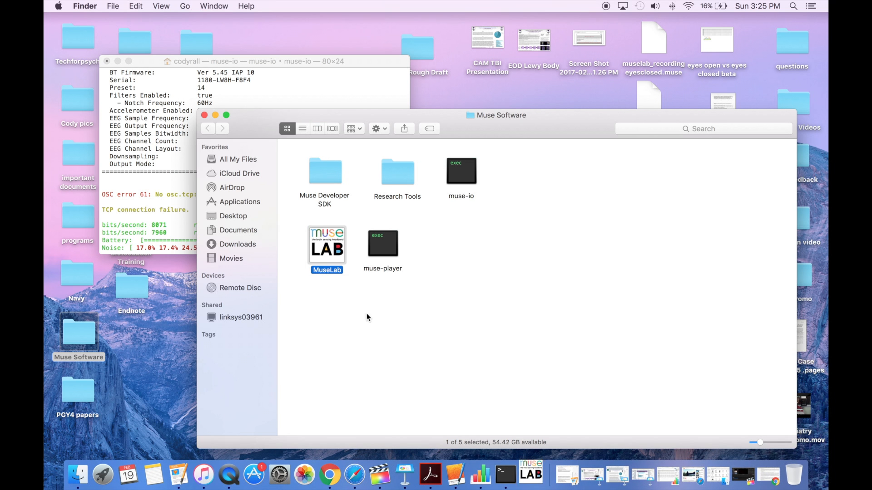
- Launch MuseLab and open TCP port 5000 to receive the live Muse OSC messages
double_click(327, 244)
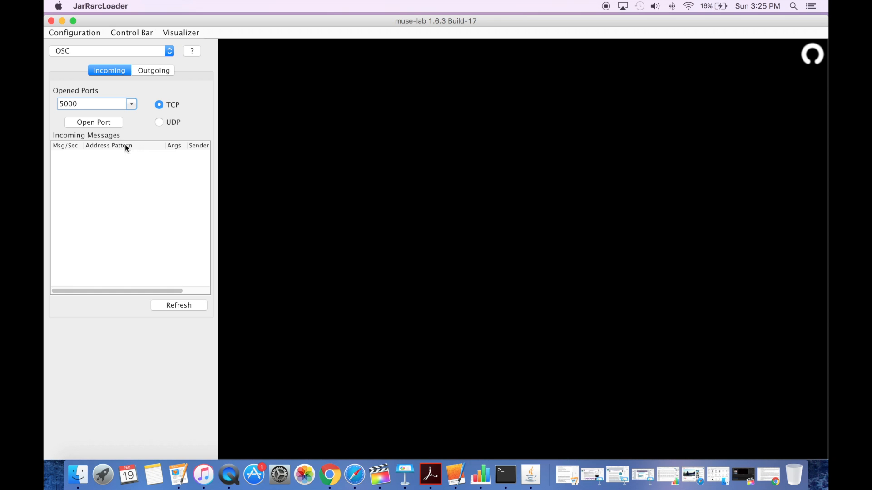
click(93, 122)
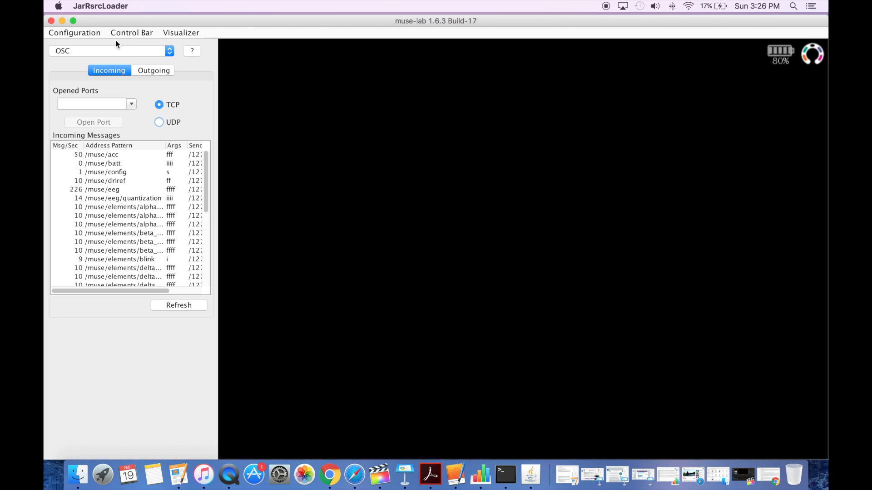
click(110, 51)
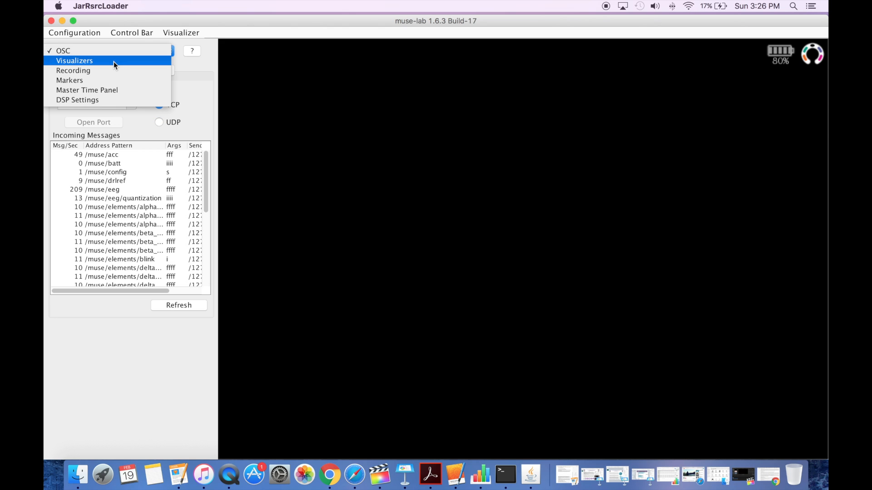
- Create a new Scrolling Line Graph visualizer and select it for configuration
click(74, 61)
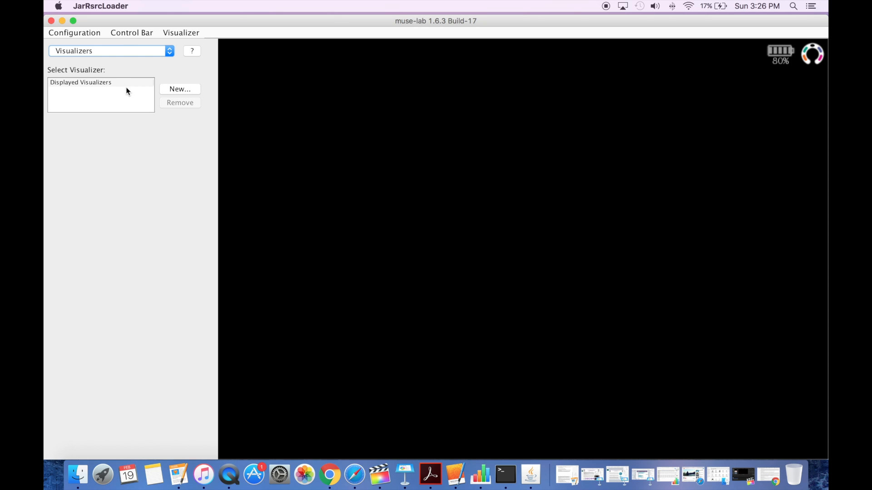
mouse_move(92, 86)
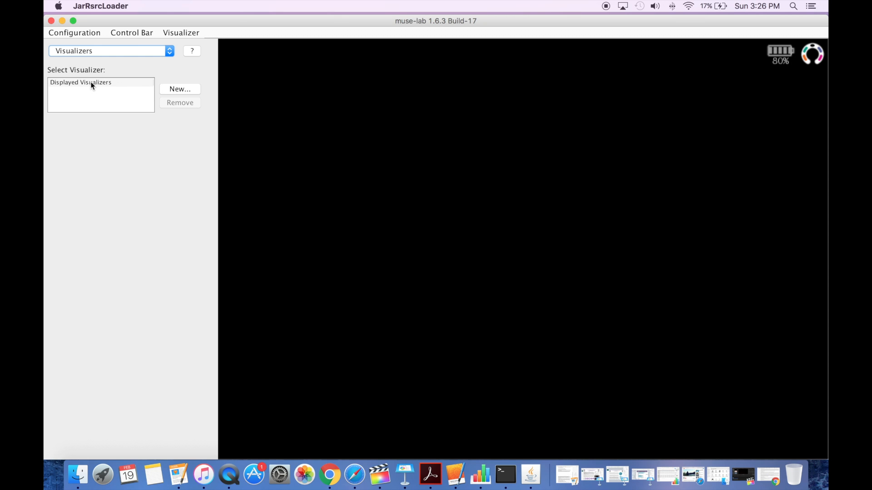
click(180, 89)
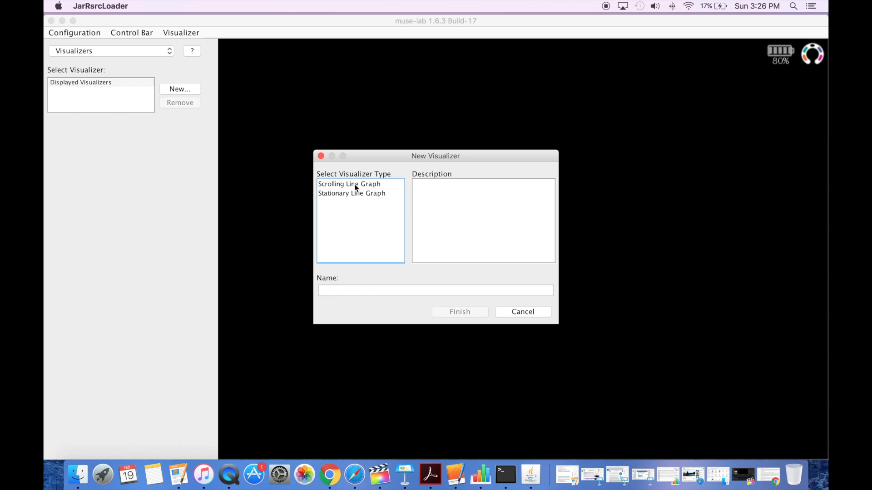
click(459, 311)
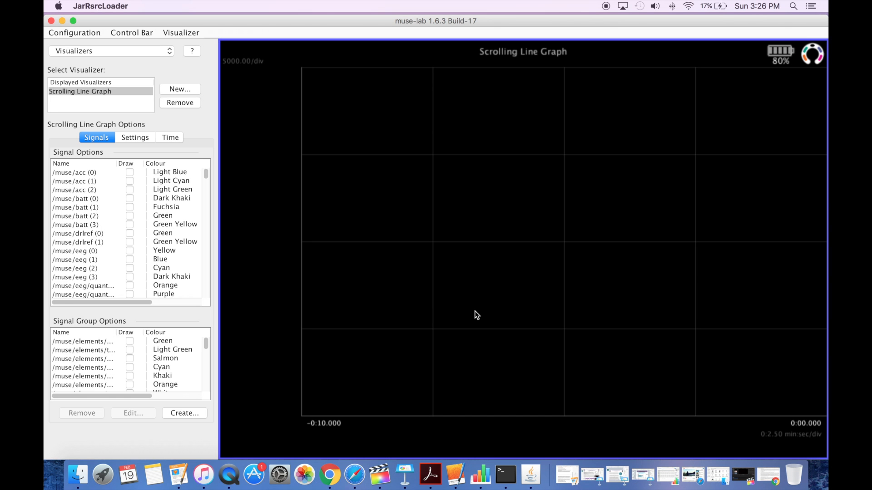
click(80, 91)
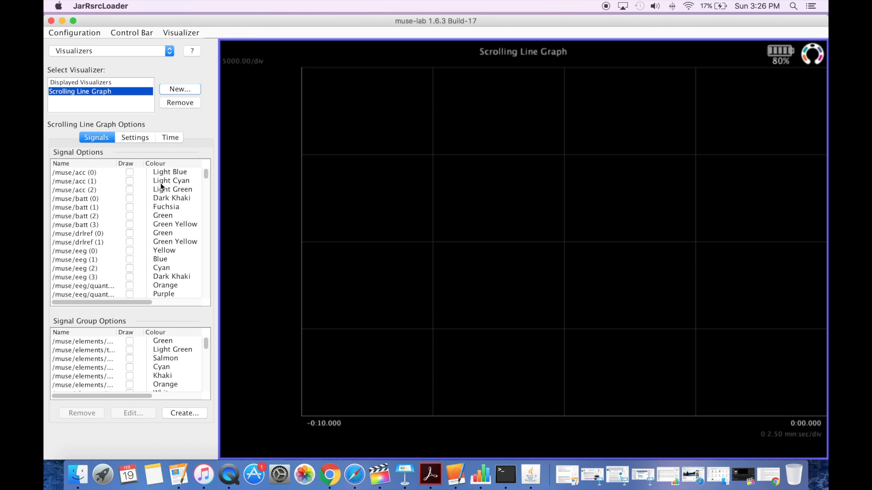
- Enable Draw for the alpha_relative channels so they plot as live traces
scroll(down, 3)
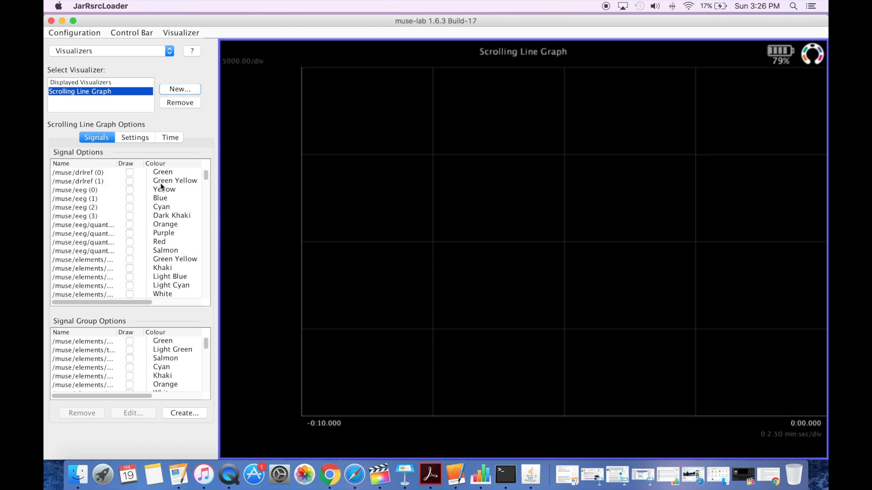
scroll(down, 3)
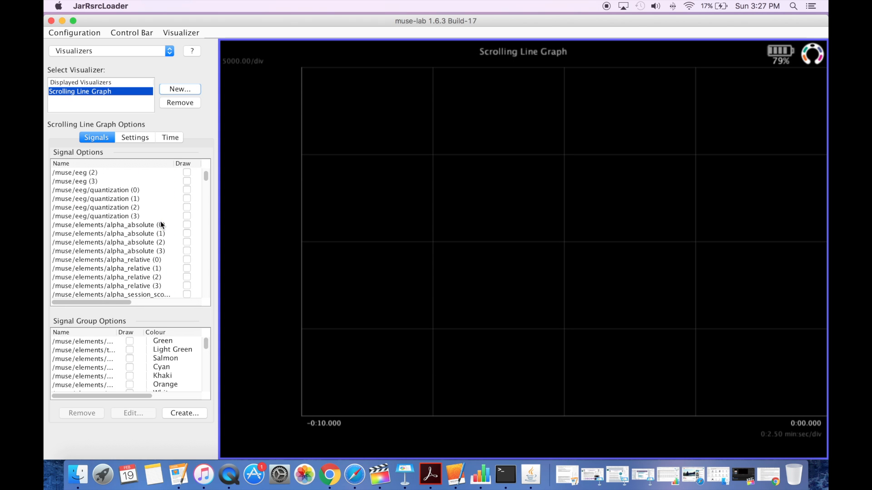
mouse_move(189, 226)
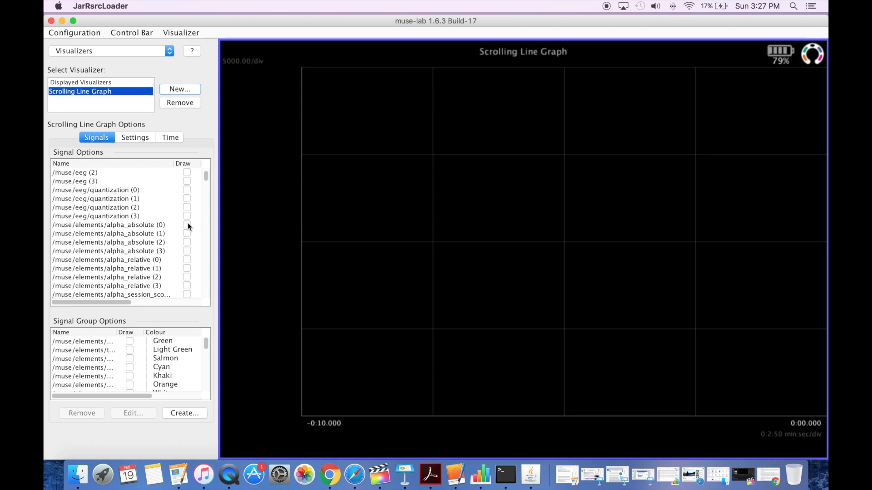
click(105, 259)
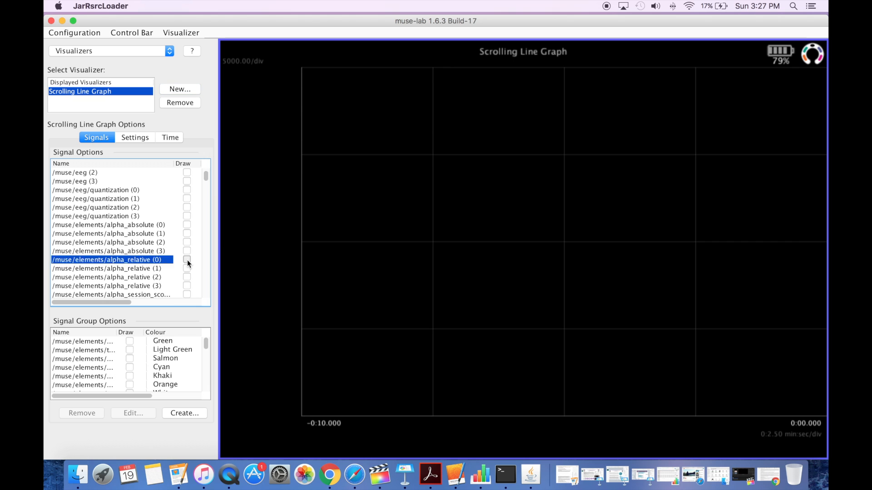
click(187, 269)
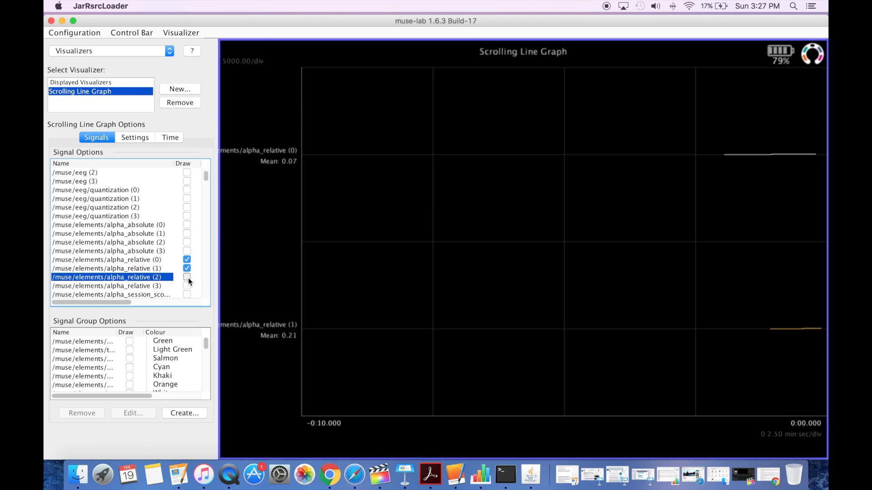
click(187, 277)
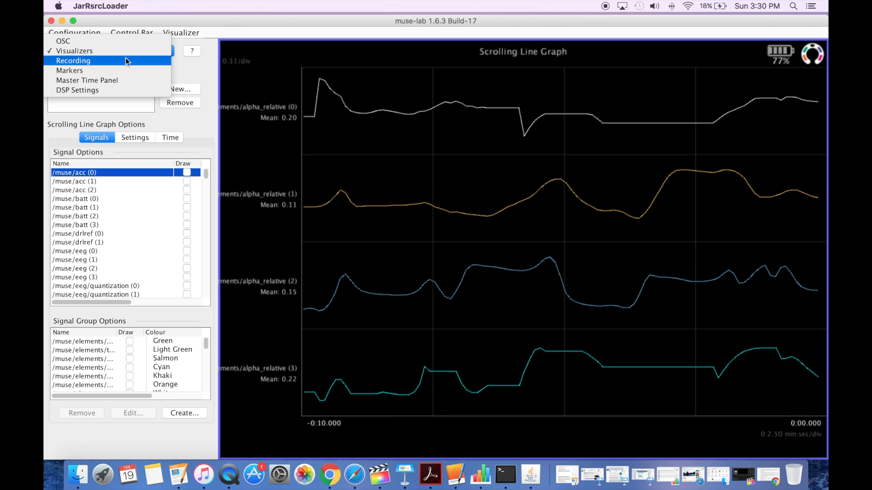
- Record the eyes-open session to alpha_experimenteyesopen.muse from the Recording panel
click(73, 60)
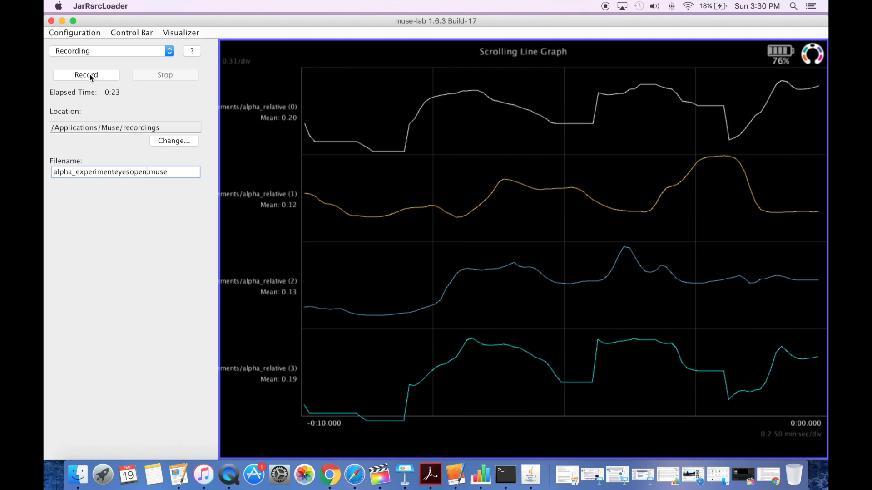
click(85, 74)
text(closed)
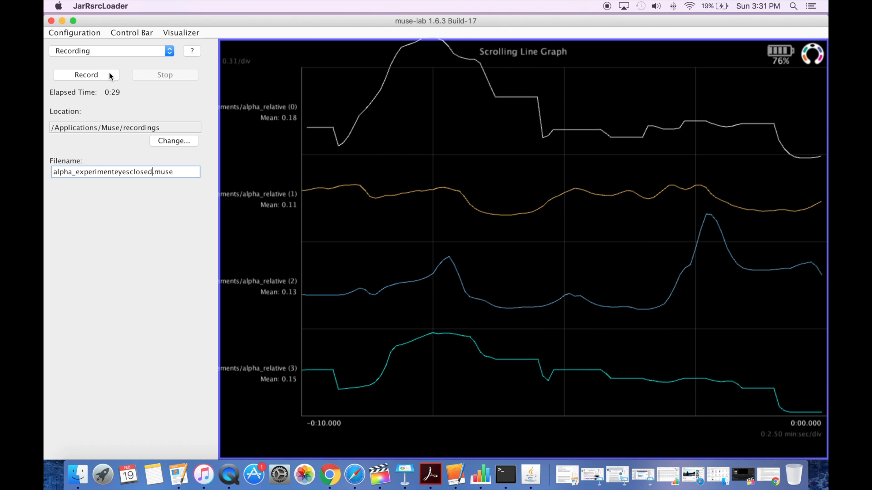
- Record the eyes-closed session to alpha_experimenteyesclosed.muse and stop it
click(85, 74)
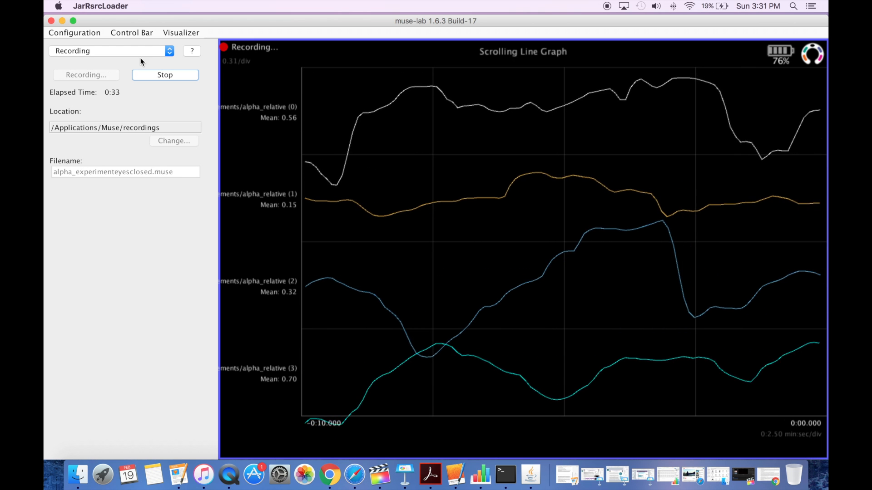
click(164, 75)
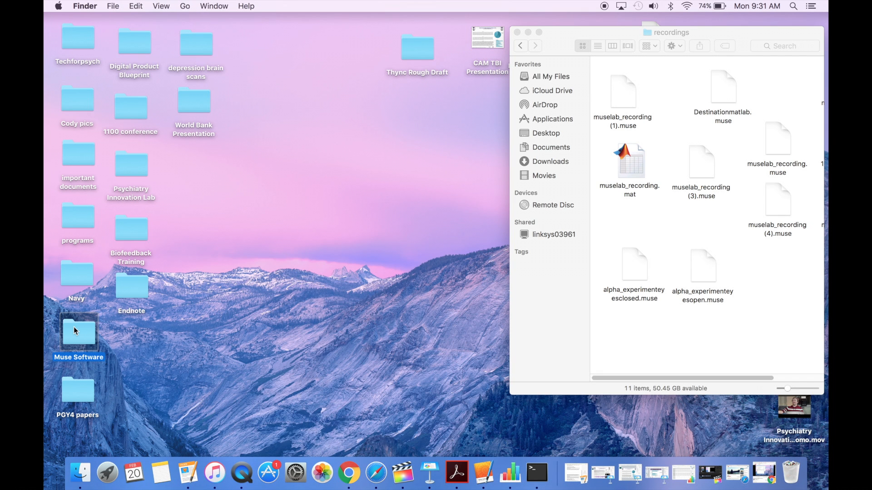
- Launch muse-player and drop the eyes-closed .muse file into a new Terminal window
double_click(78, 334)
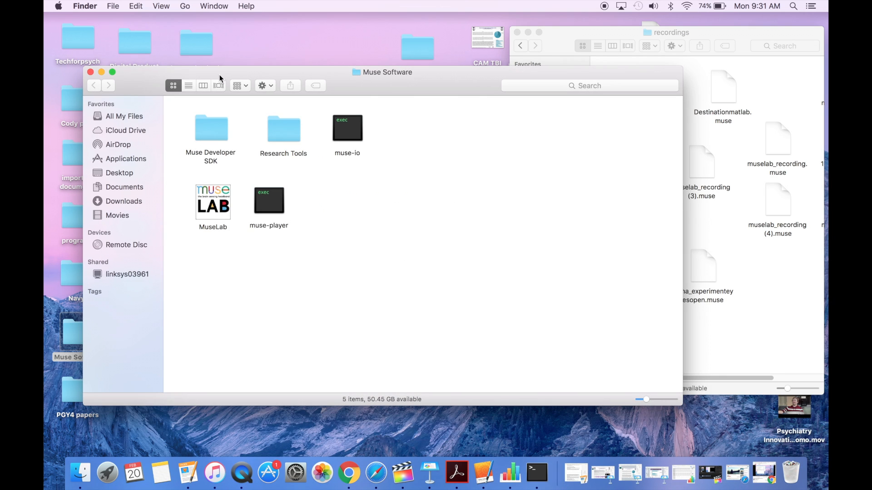
double_click(269, 199)
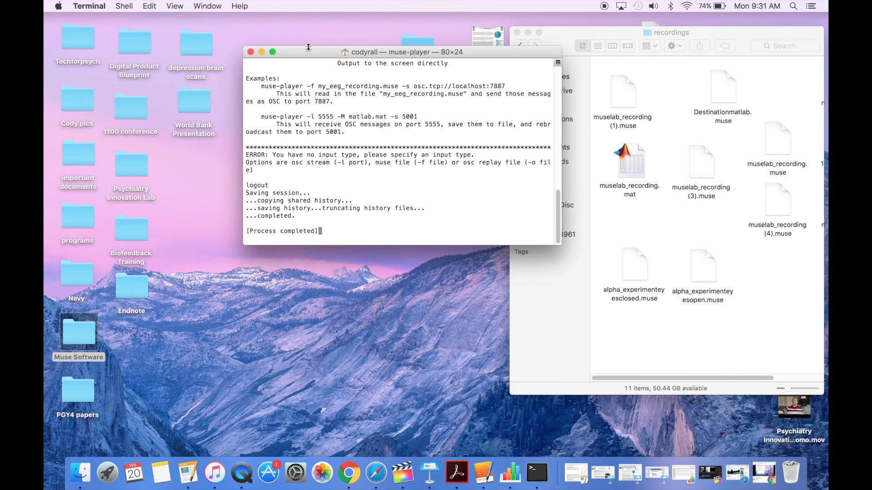
click(125, 6)
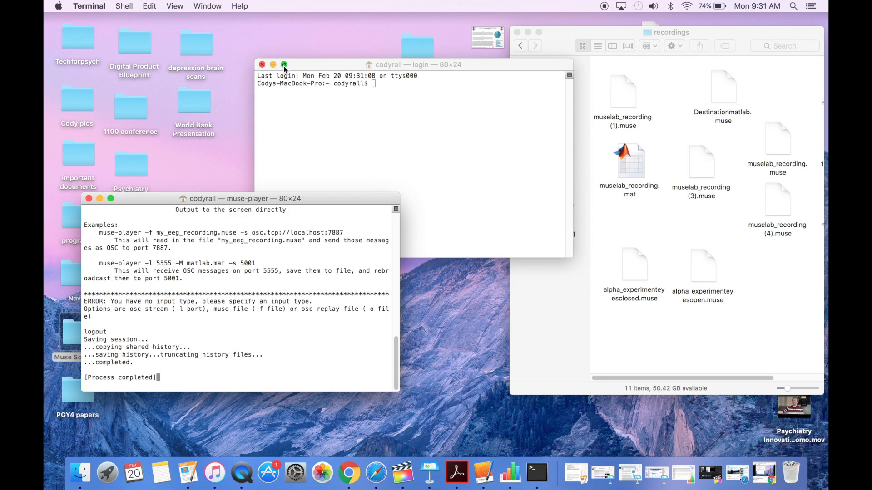
click(633, 265)
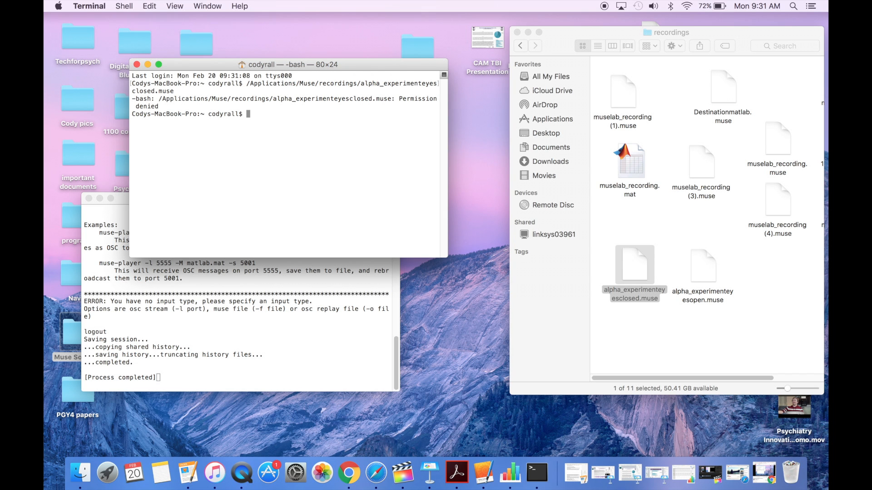
- Run muse-player -f on alpha_experimenteyesclosed.muse with -M matlab_alphaexperimenteyesclosed.mat
text(muse-)
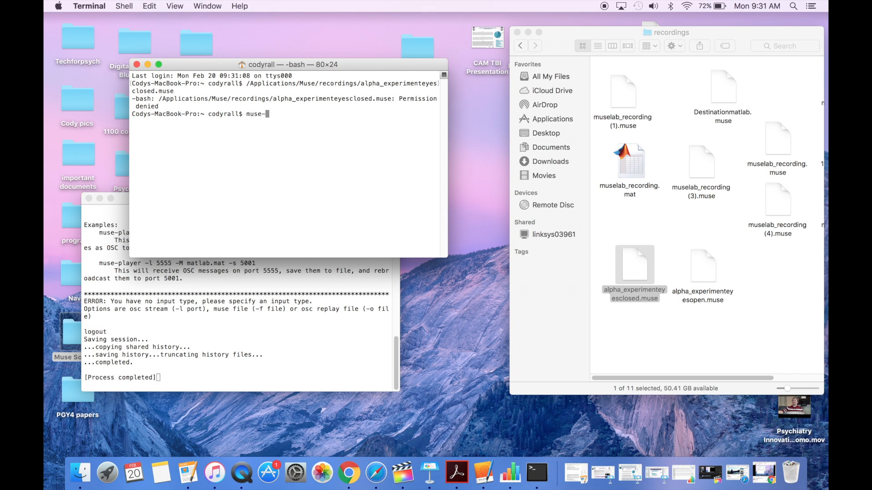
text(player -)
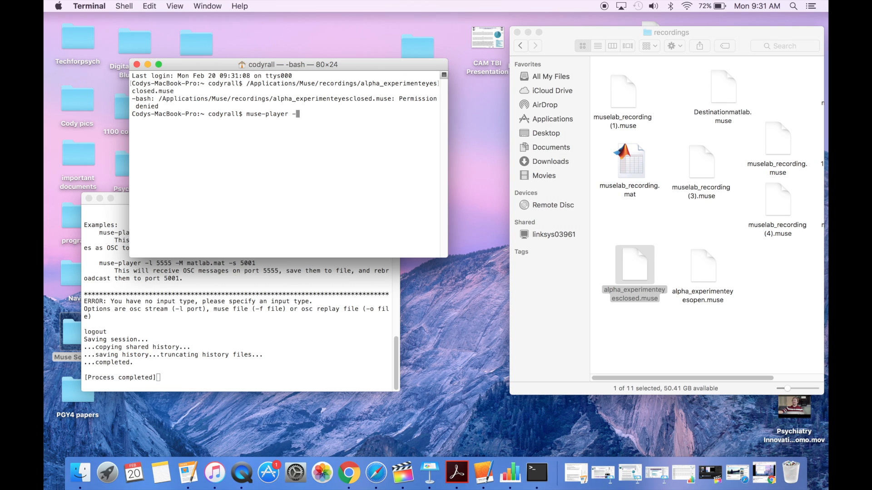
text(f)
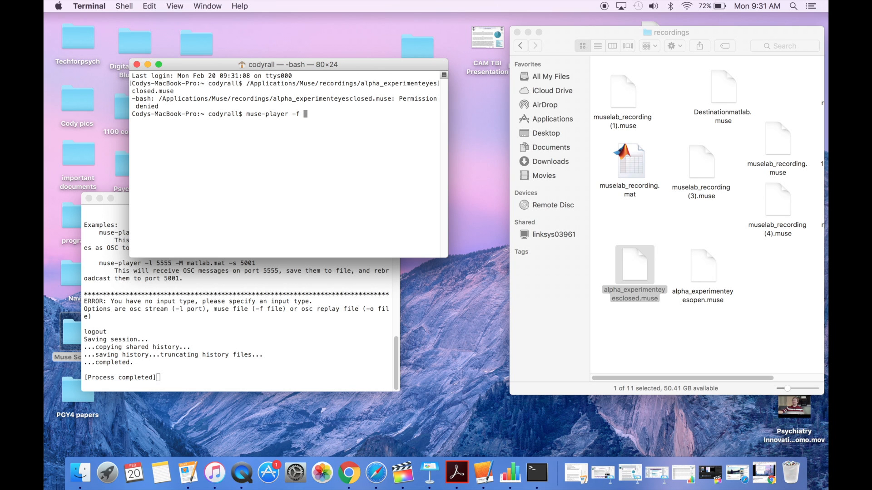
text(/Applications/Muse/recordings/alpha_experimenteyesclosed.muse)
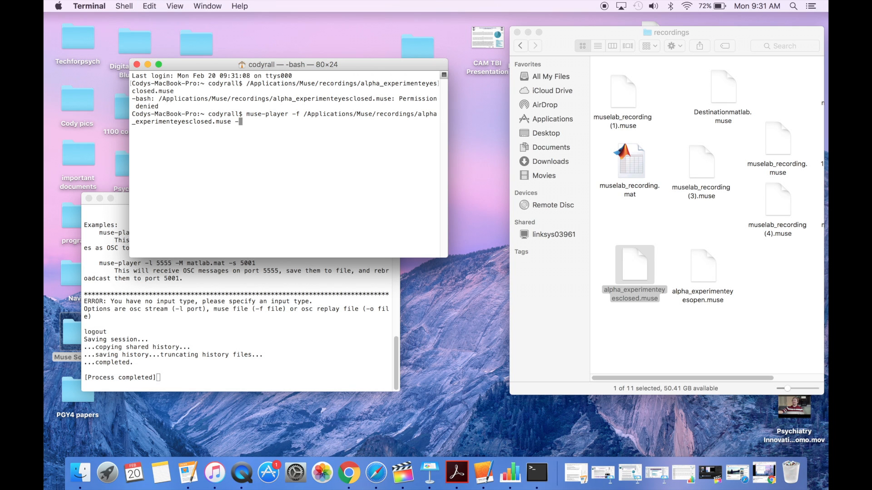
text(-M)
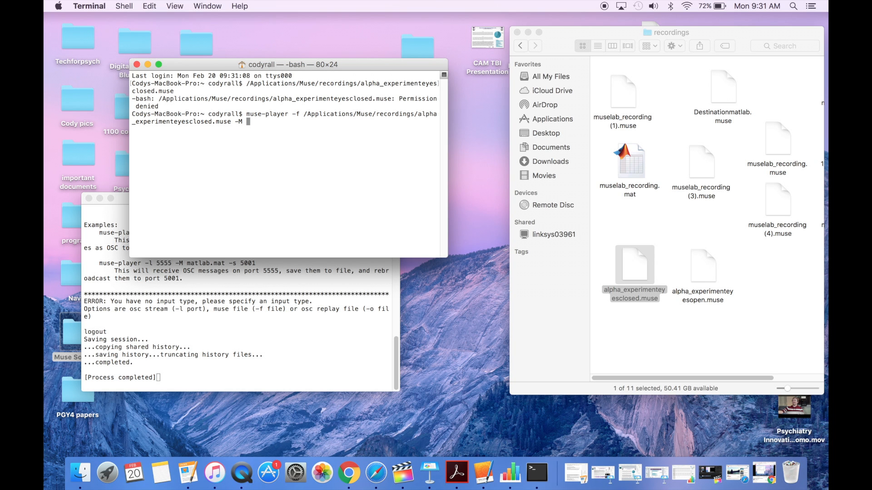
text(matlab)
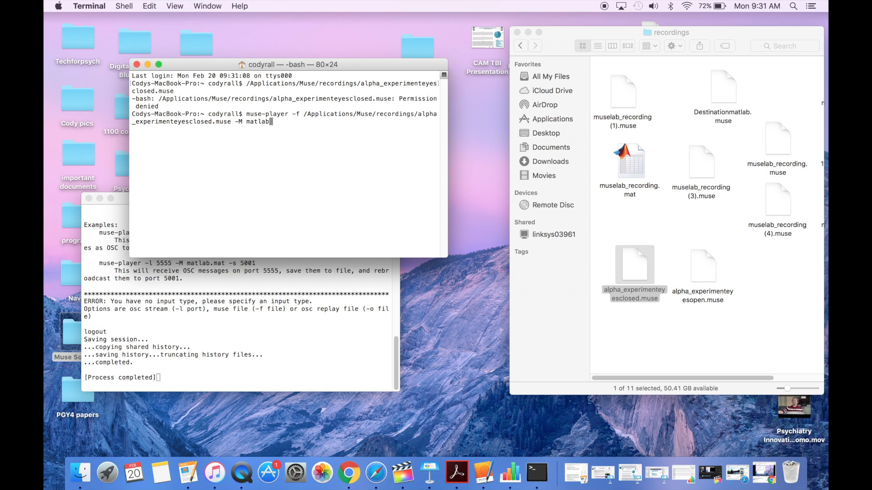
text(_alpha)
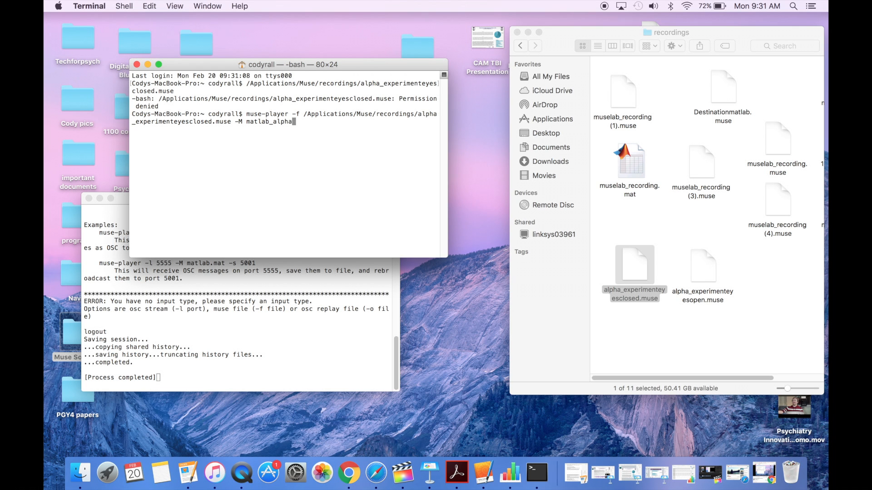
text(experi)
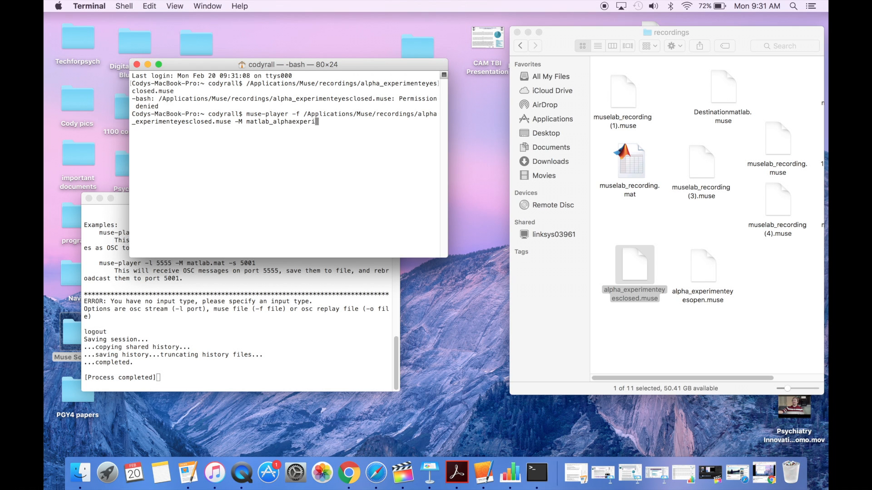
text(enteyesc)
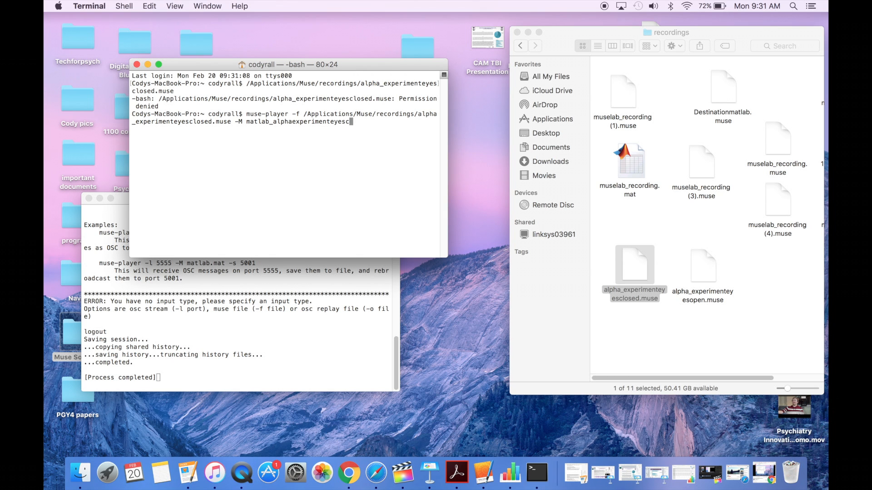
text(losed.mat)
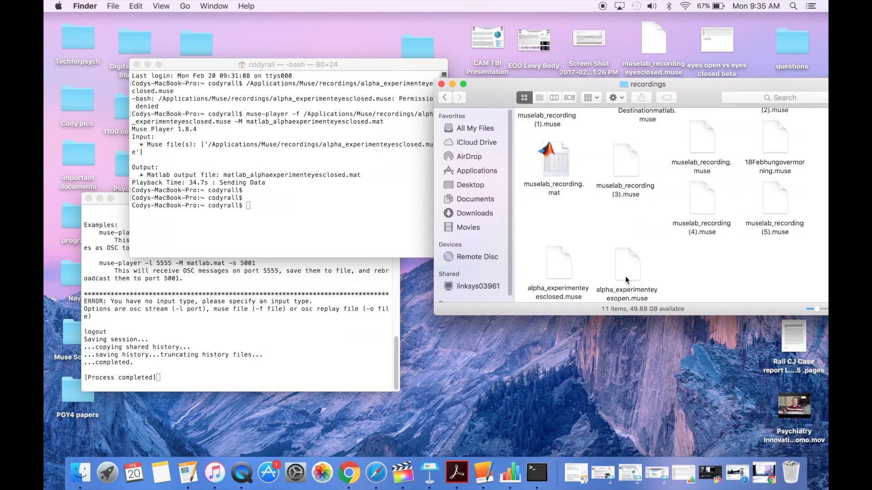
- Run muse-player -f on the eyes-open .muse file with -M matlab_alphaexperiementeyesopen.mat
click(627, 264)
text(muse)
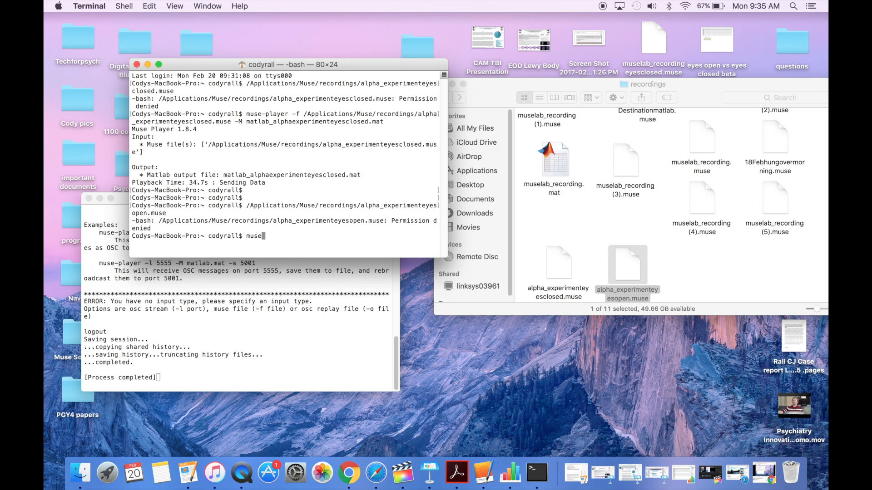
text(-player -f /Applications/Muse/recordings/alpha_experimenteyesopen.muse)
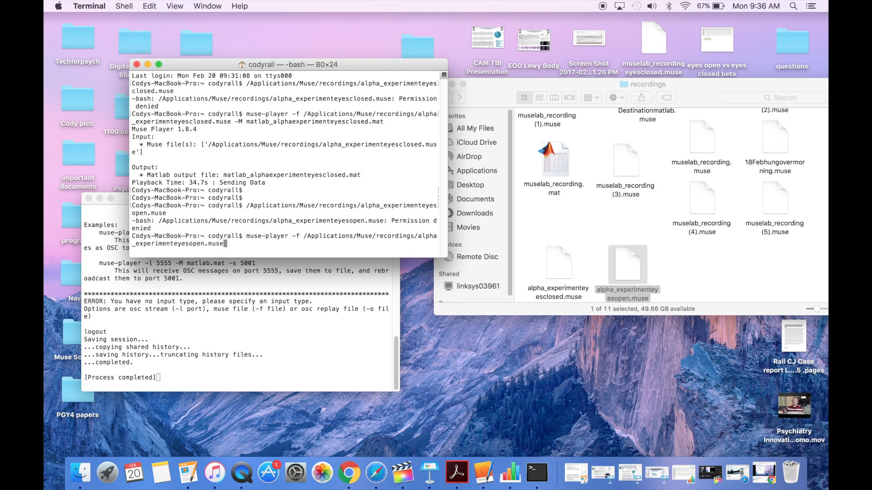
text(-M)
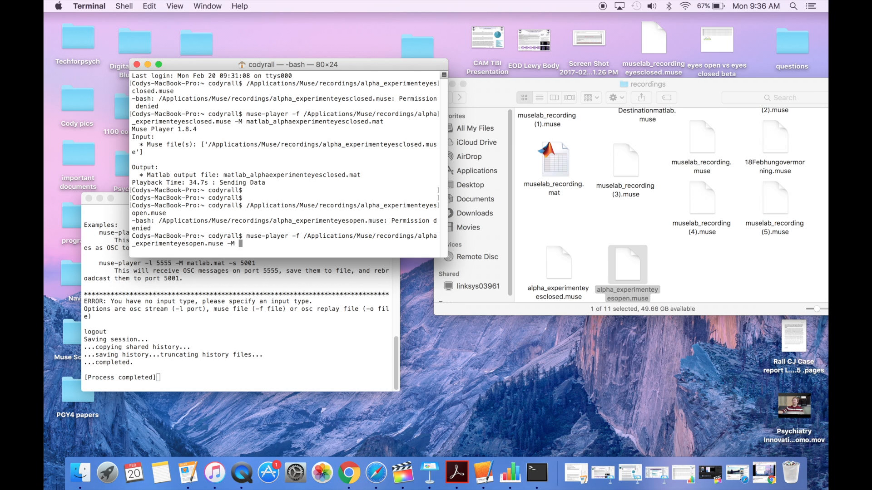
text(matlab_)
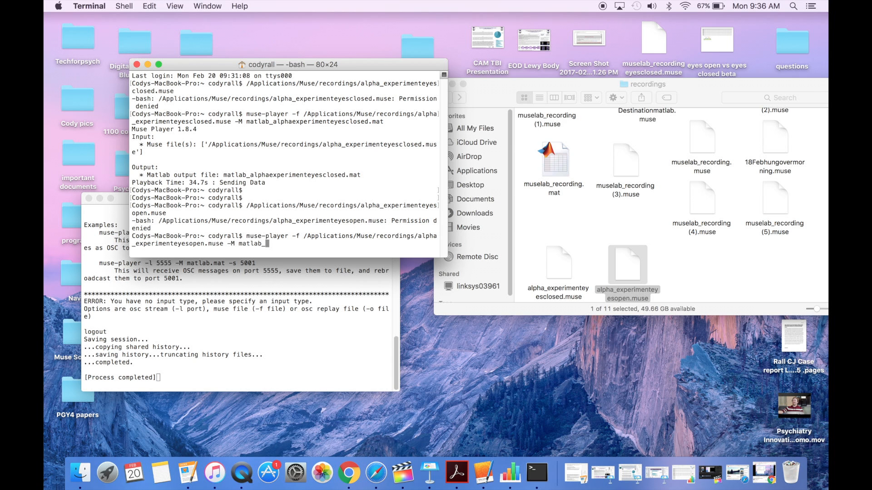
text(alphaex)
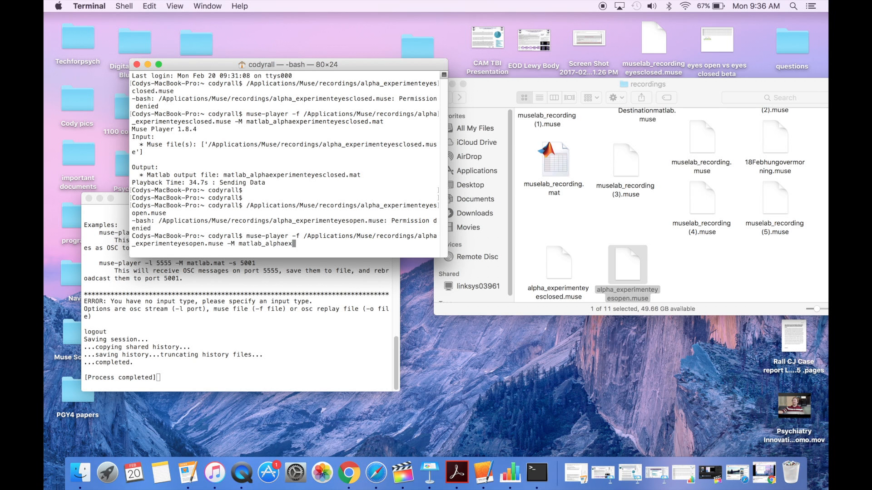
text(periementeyesopen.mat)
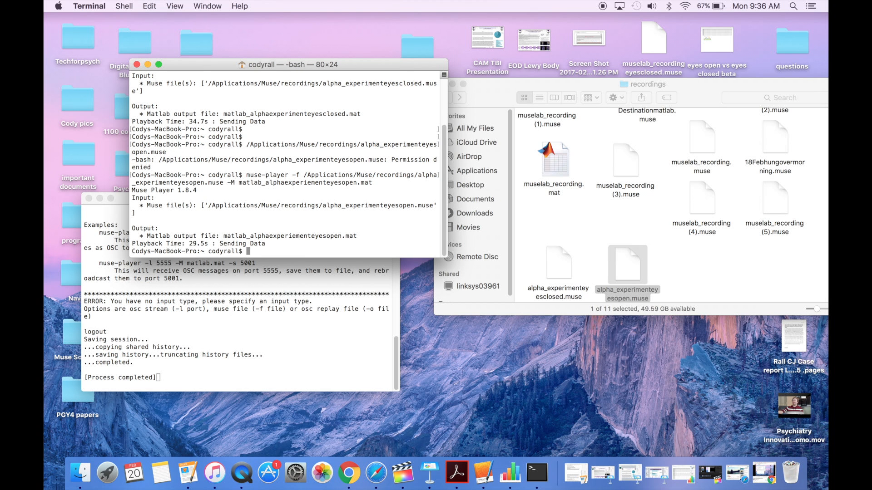
mouse_move(496, 97)
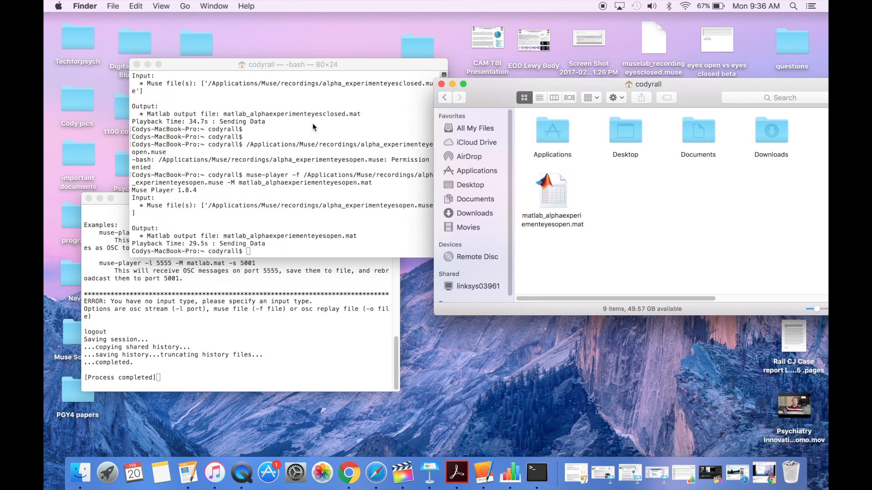
- Drag both converted .mat files onto the desktop side by side and close Terminal
drag(553, 192, 523, 383)
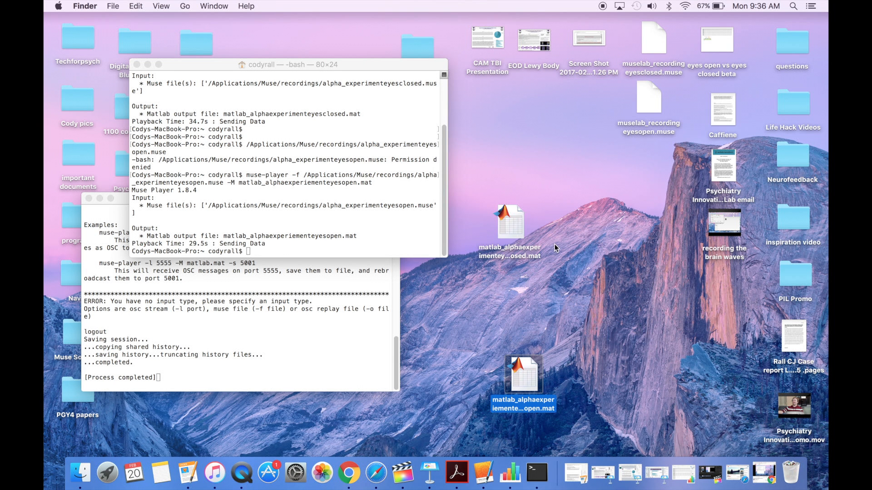
drag(509, 225, 454, 372)
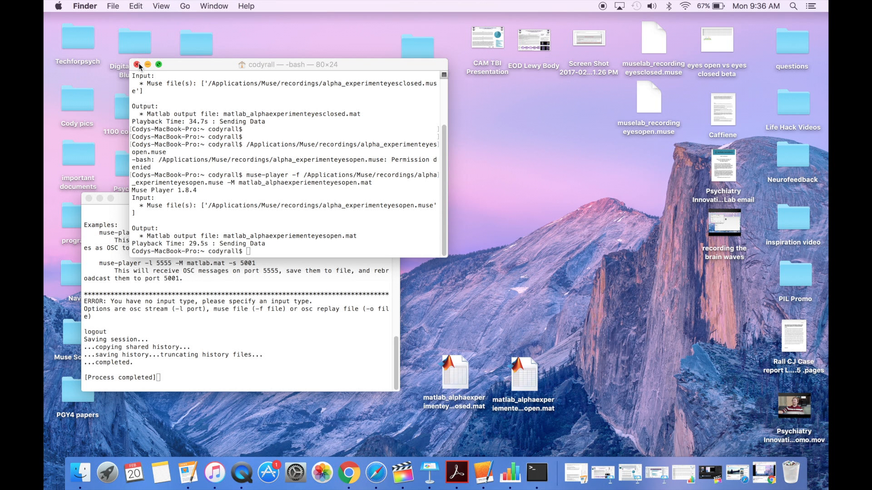
click(137, 65)
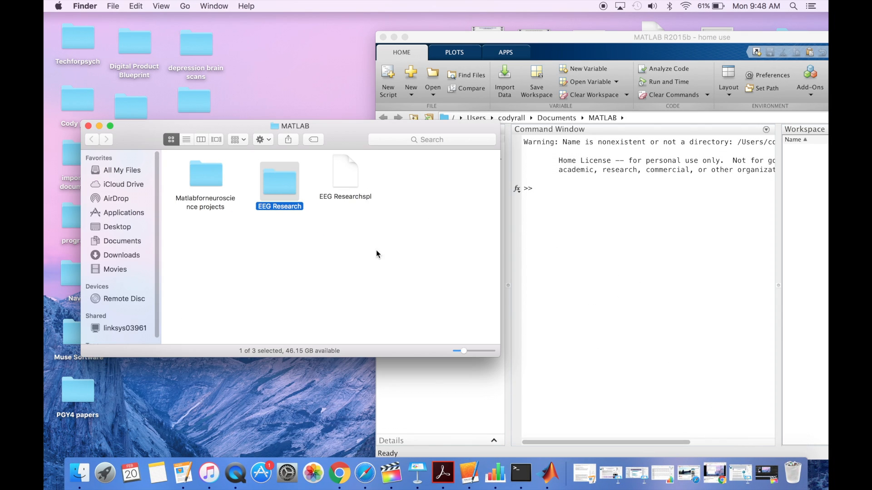
- Open the EEG Research folder and move the two alpha .mat files into it
double_click(279, 180)
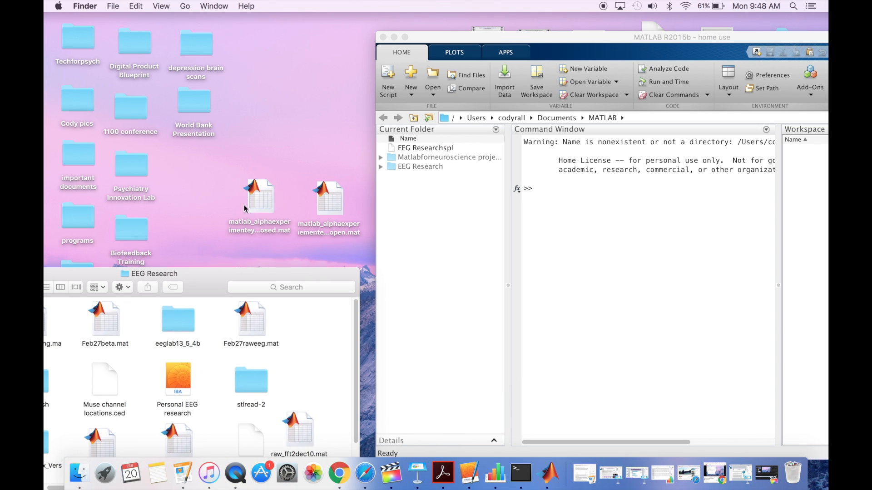
click(259, 197)
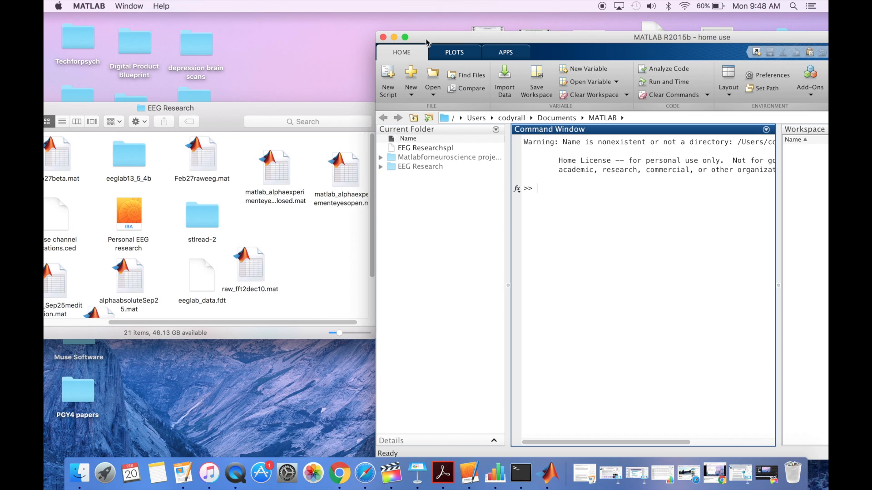
- Maximize MATLAB and add the EEG Research folder to the path
click(405, 37)
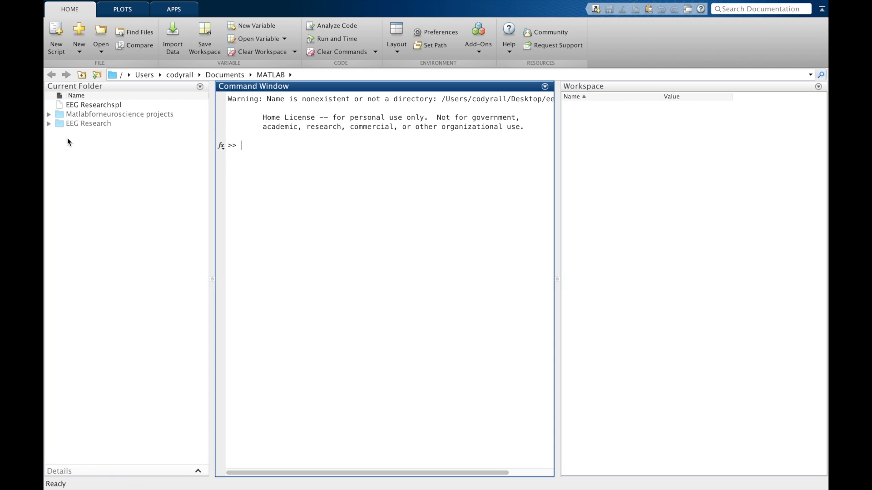
right_click(87, 123)
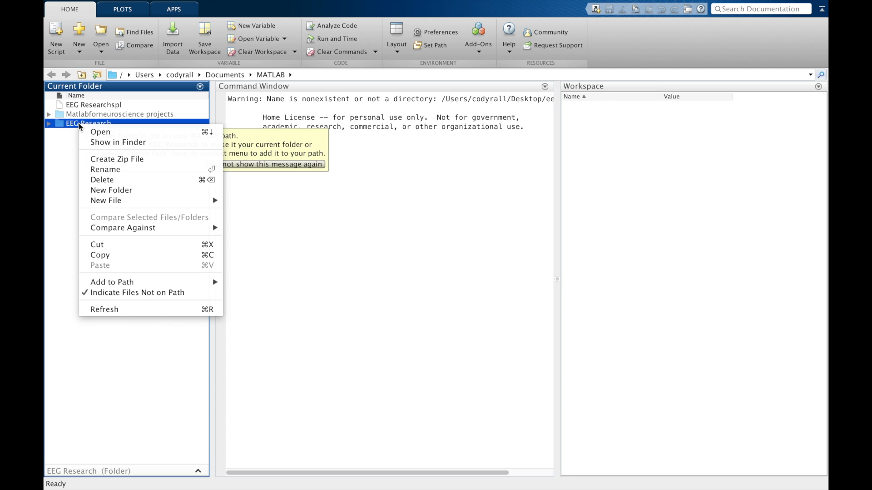
mouse_move(125, 281)
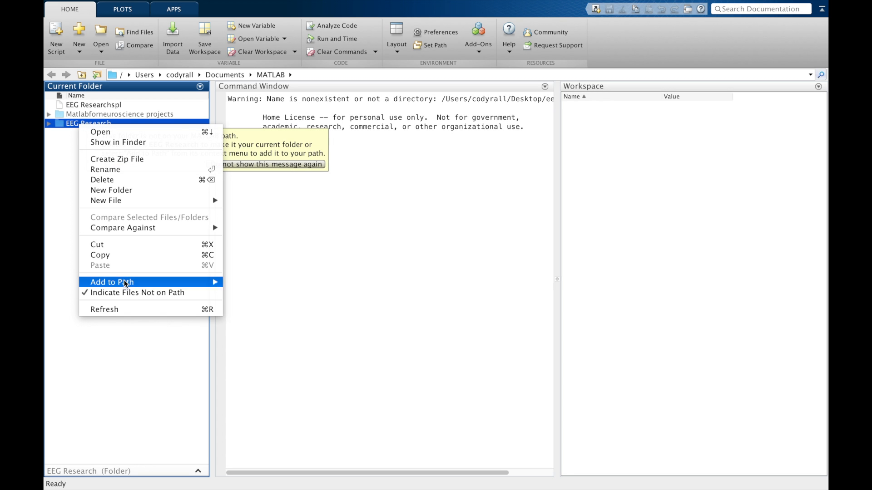
mouse_move(111, 282)
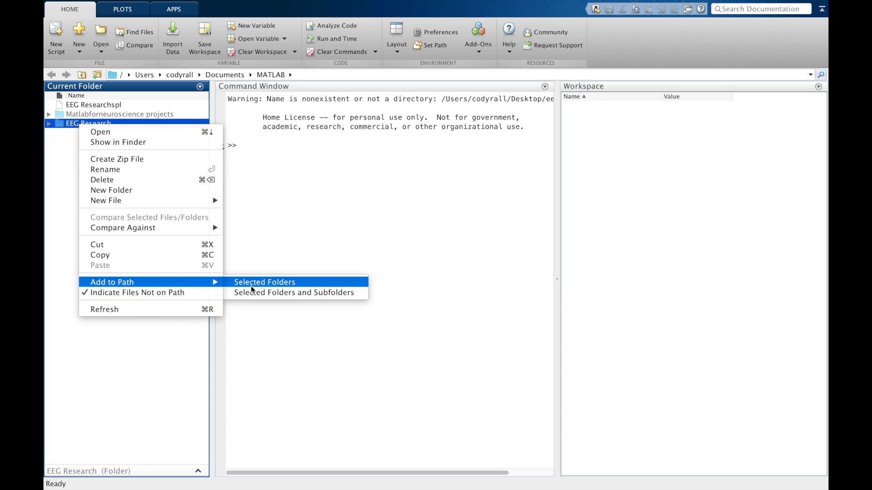
click(265, 281)
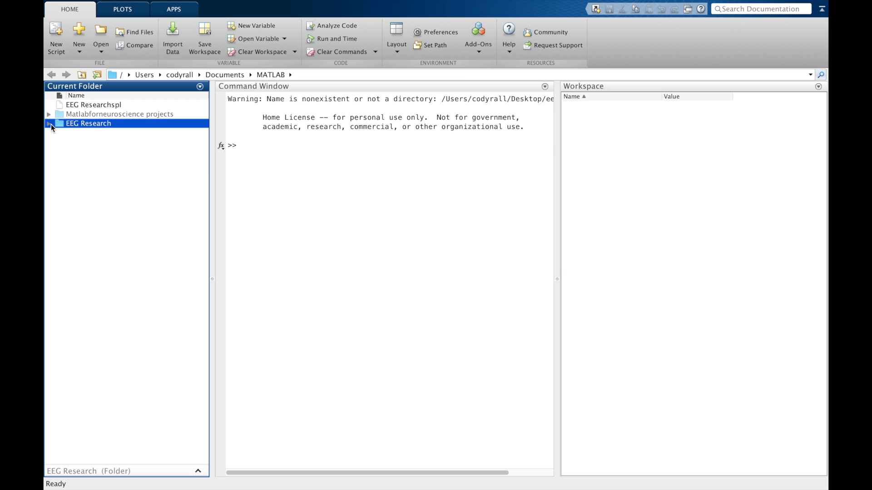
- Load the eyes-closed alpha experiment .mat file into the workspace from the folder listing
click(49, 122)
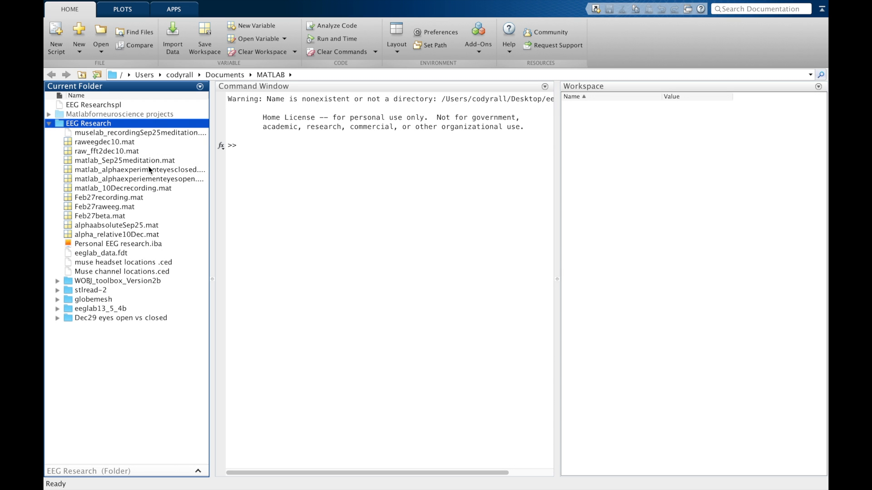
click(139, 170)
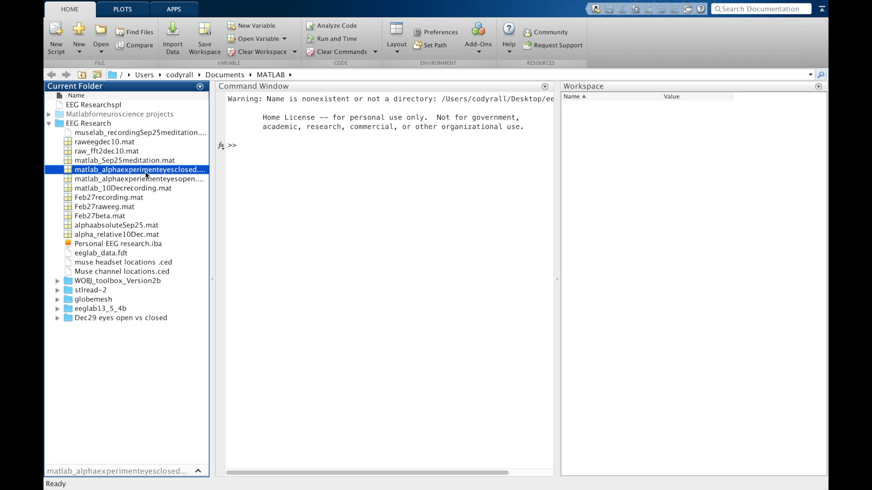
right_click(139, 170)
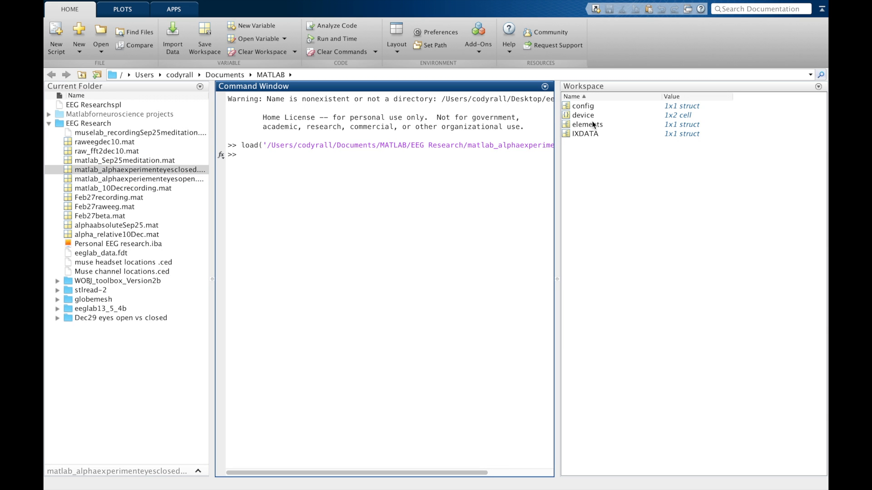
- Open the elements struct and view its alpha_relative field as a 347x5 matrix
double_click(588, 124)
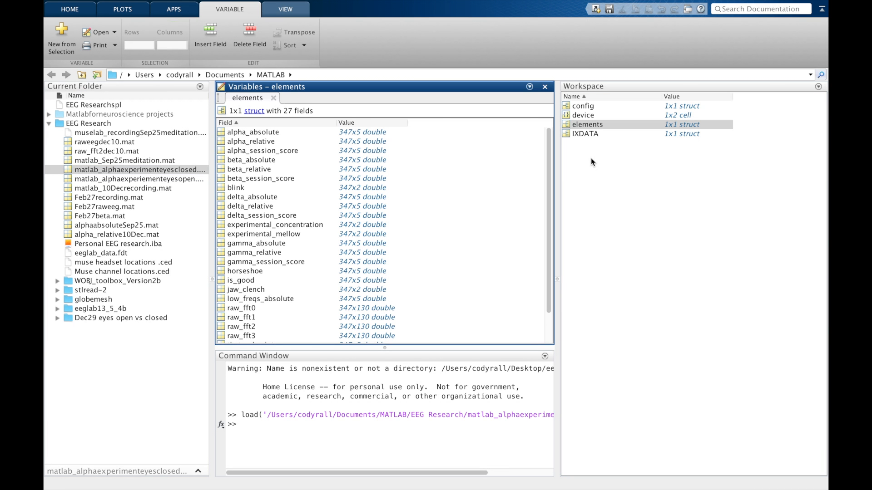
mouse_move(281, 143)
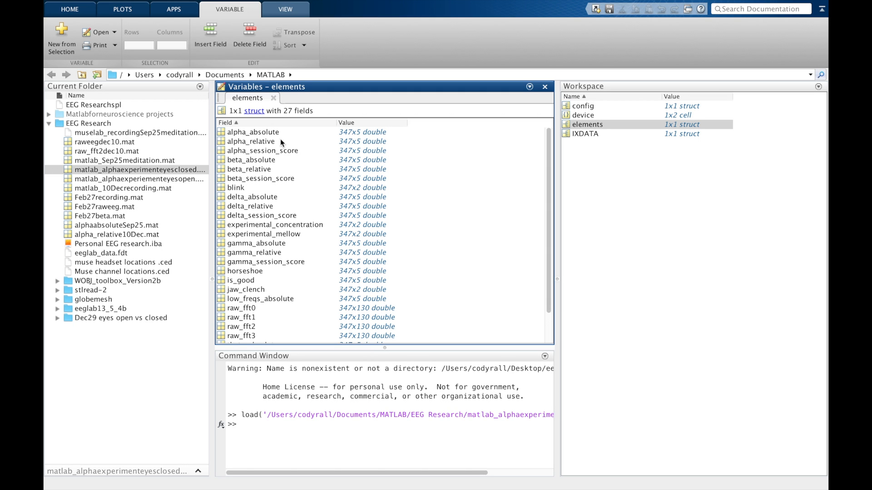
click(253, 131)
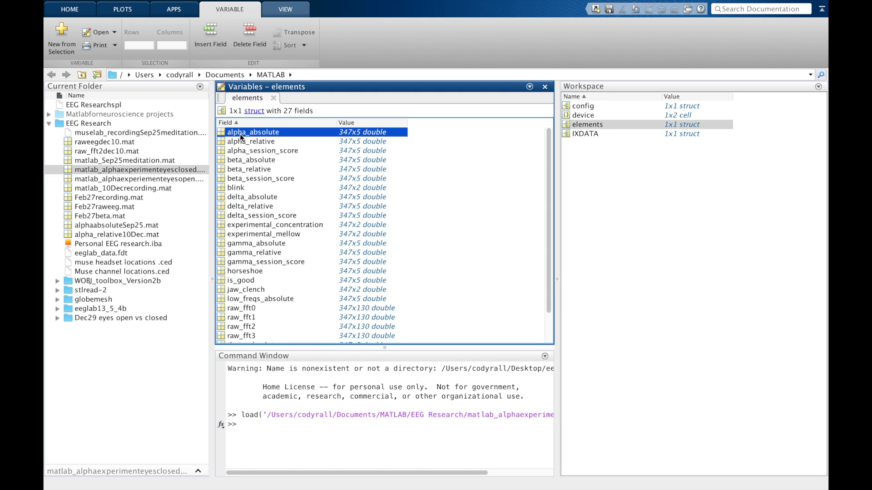
click(251, 142)
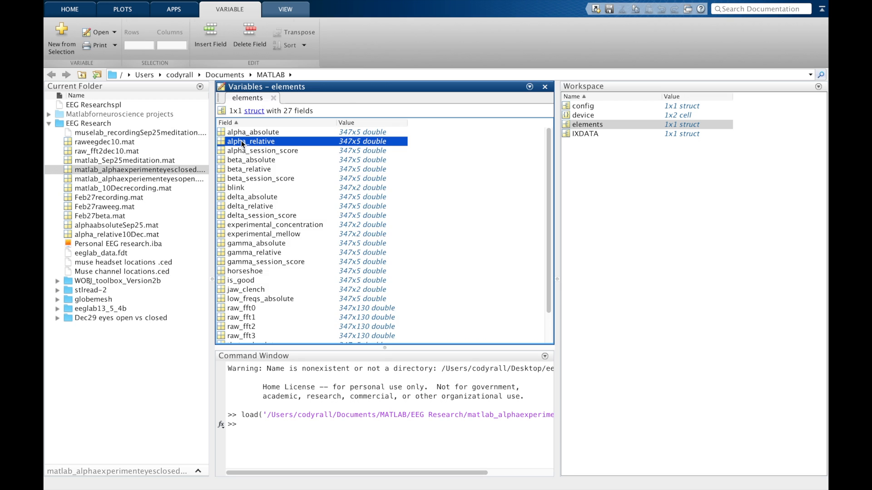
double_click(253, 142)
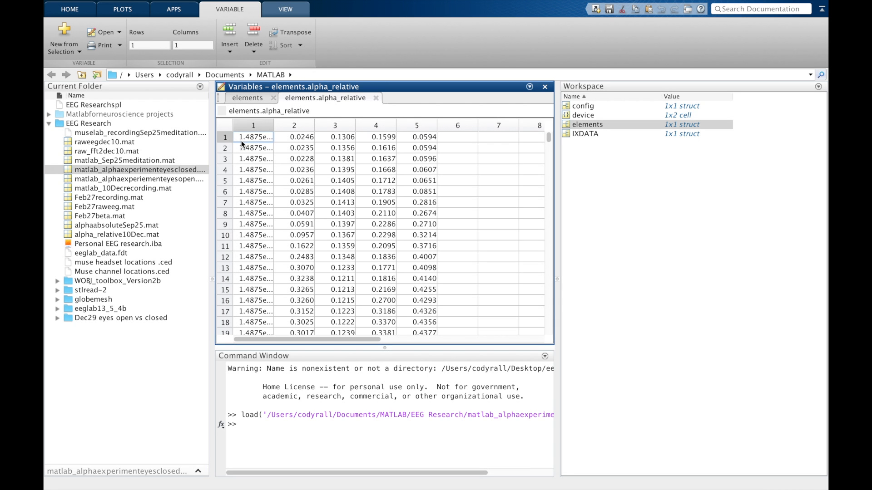
mouse_move(312, 142)
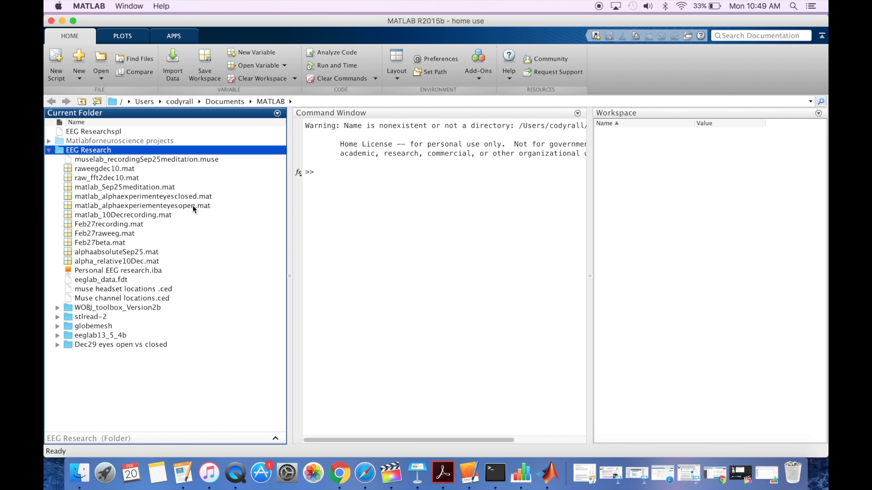
- Load matlab_alphaexperiementeyesopen.mat and open its elements.alpha_relative matrix
click(143, 206)
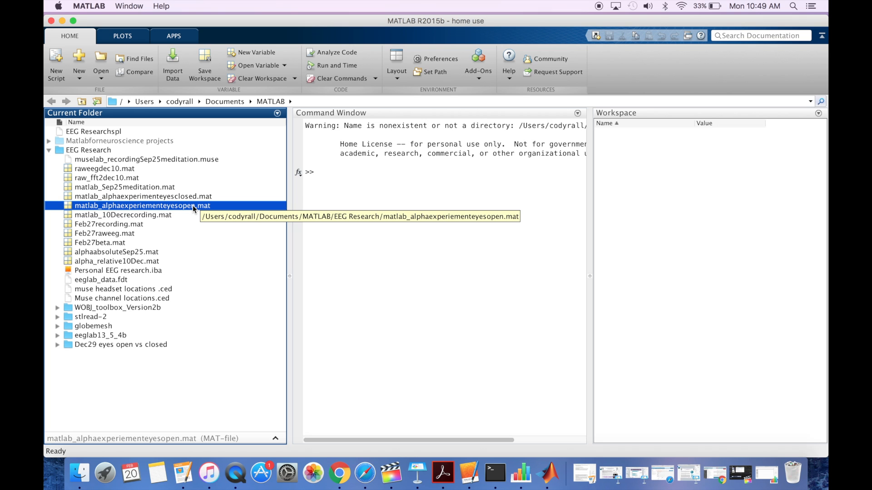
double_click(142, 205)
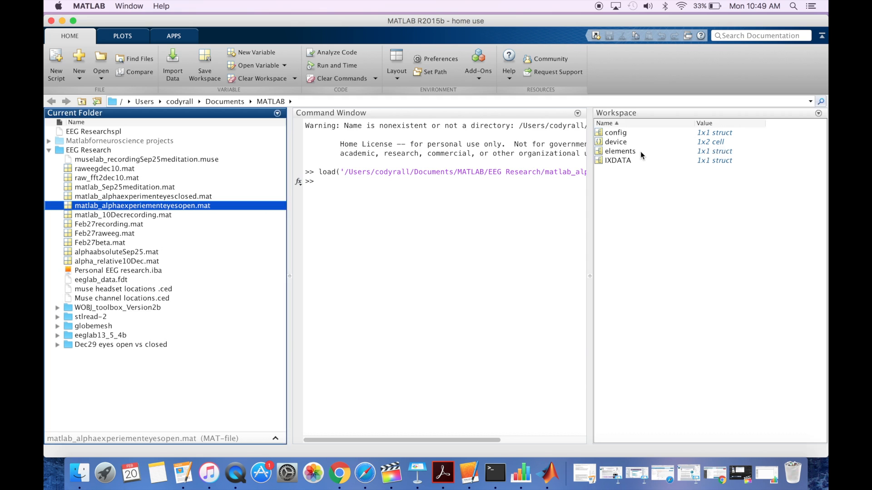
double_click(620, 151)
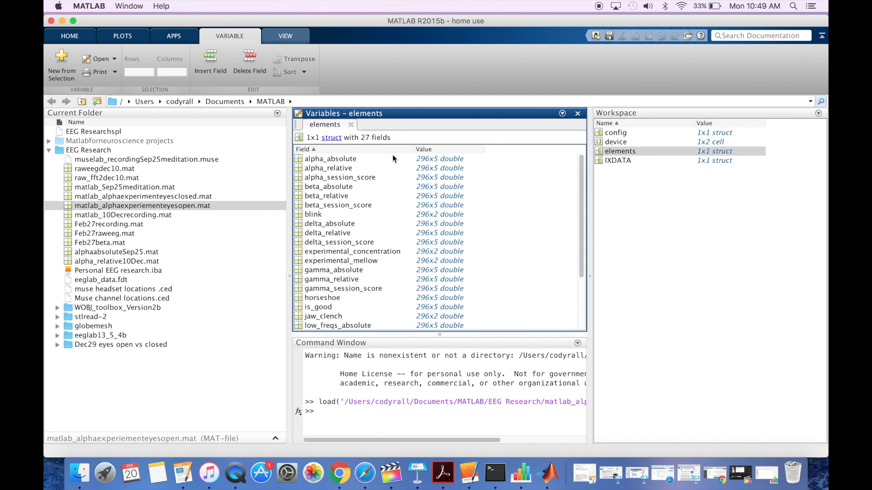
double_click(328, 168)
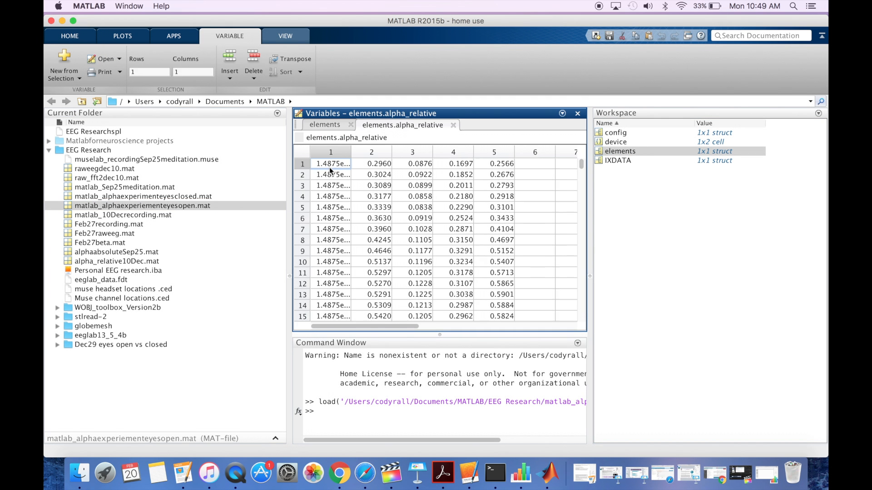
- Delete the timestamp column 1, leaving a 296x4 alpha_relative1 matrix of channel values
right_click(330, 163)
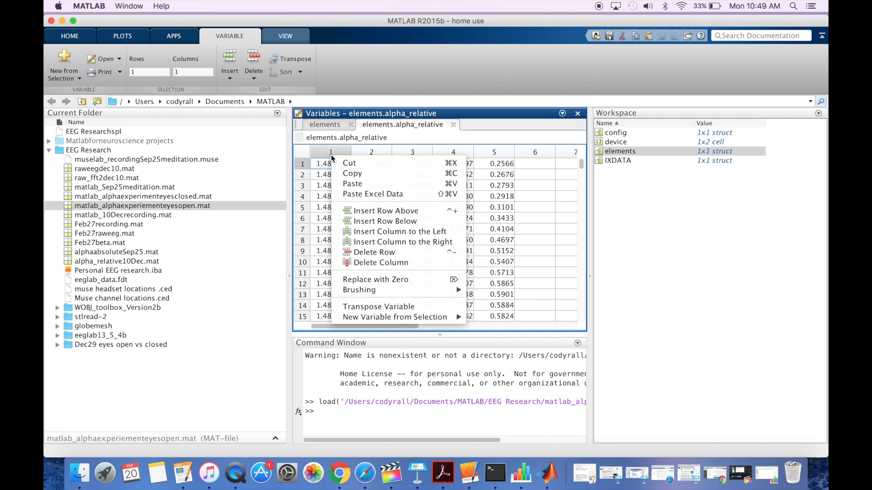
mouse_move(400, 231)
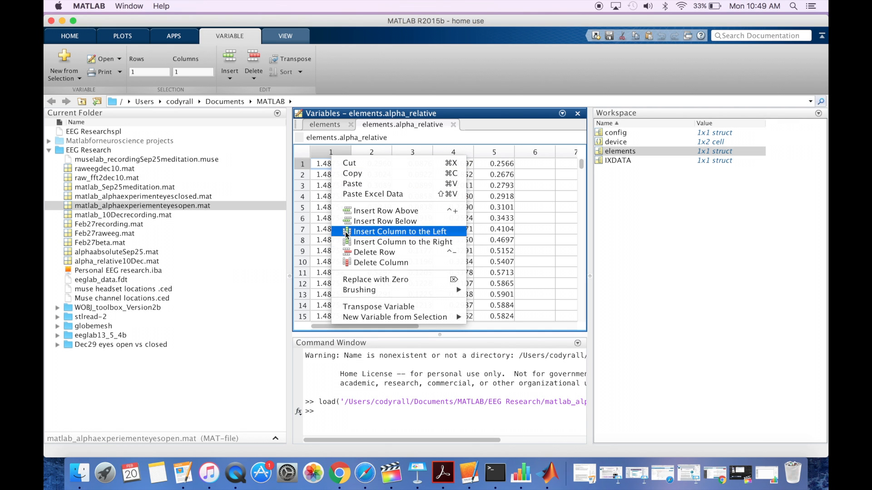
click(398, 232)
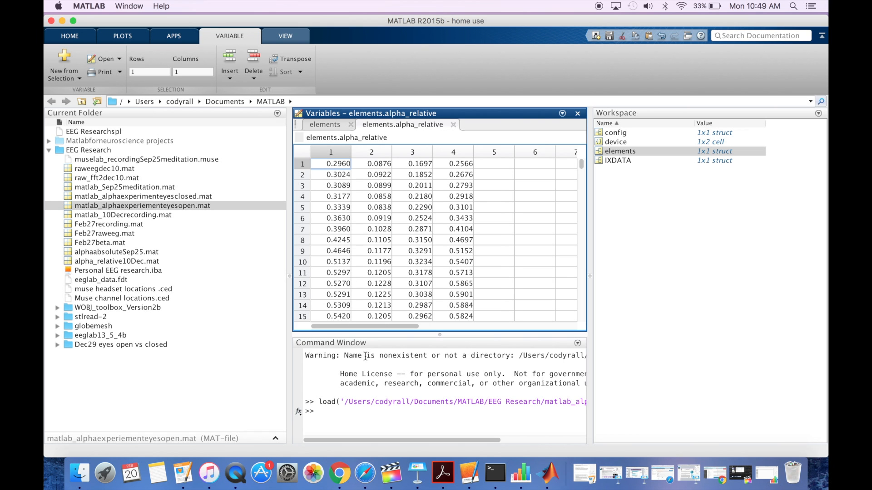
mouse_move(371, 375)
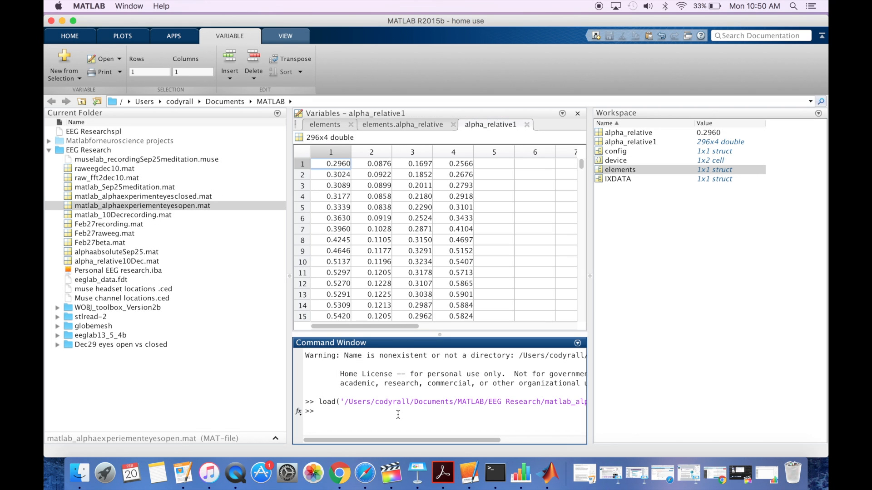
- Run plot(alpha_relative1) to chart the four eyes-open channels in Figure 1
text(plot)
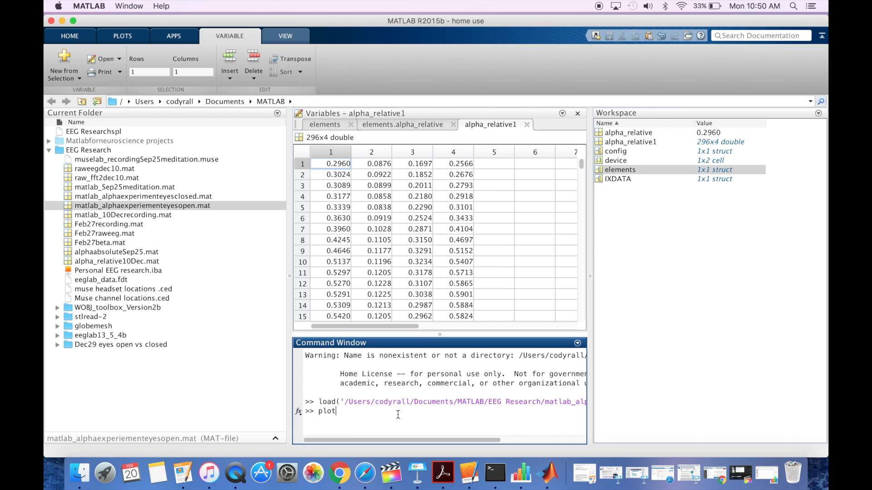
text((alpha)
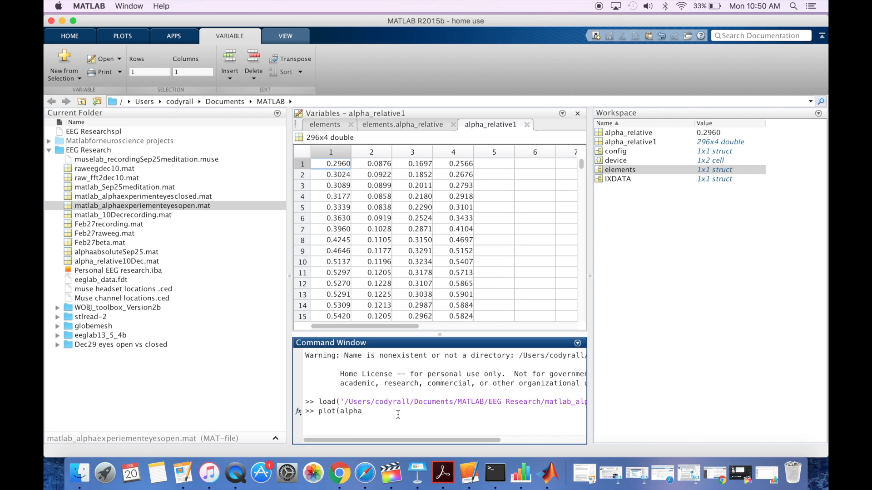
text(_re)
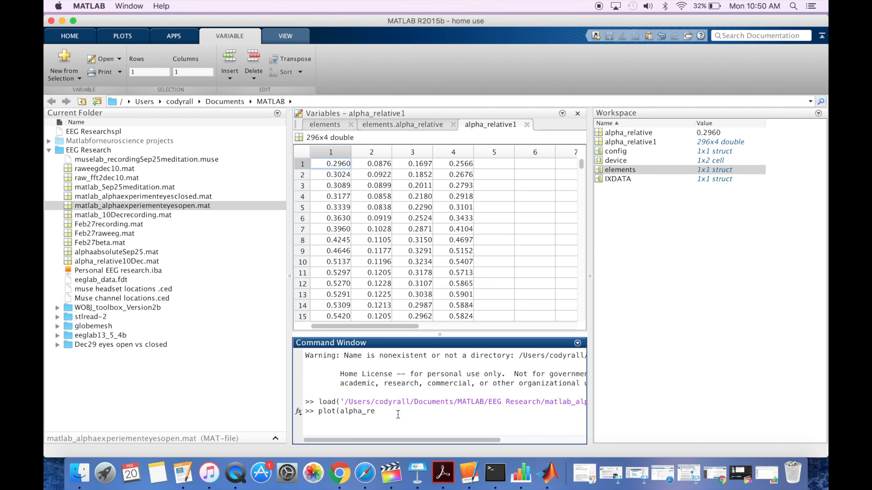
text(lative1)
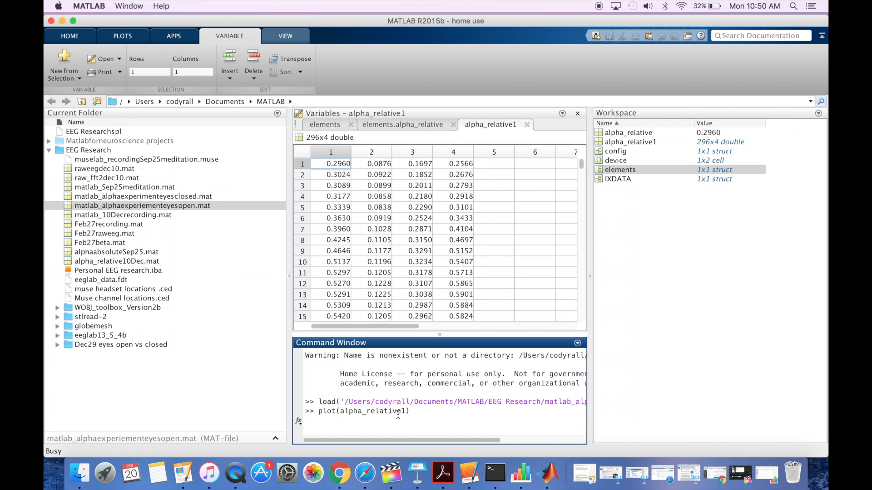
key(enter)
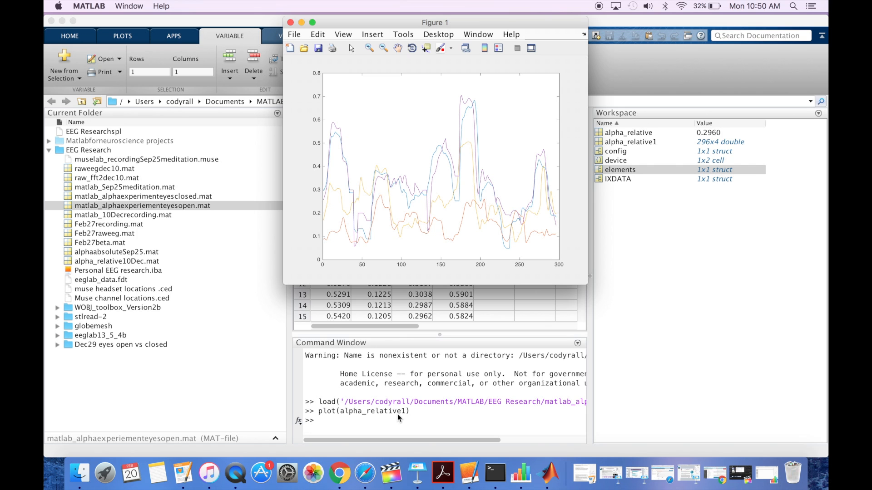
mouse_move(397, 418)
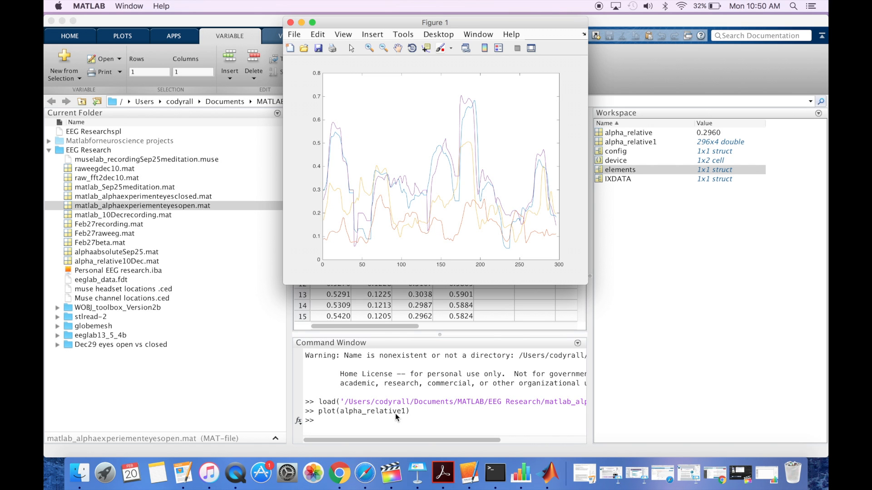
mouse_move(396, 416)
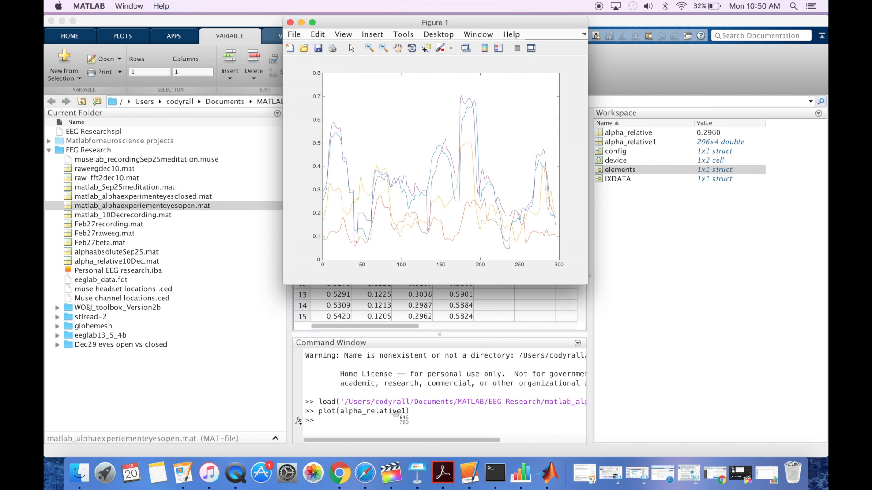
mouse_move(309, 71)
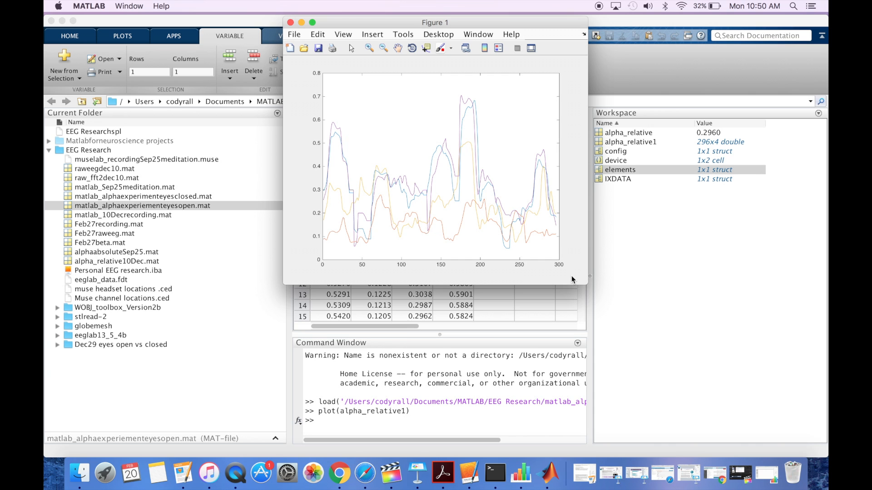
mouse_move(291, 22)
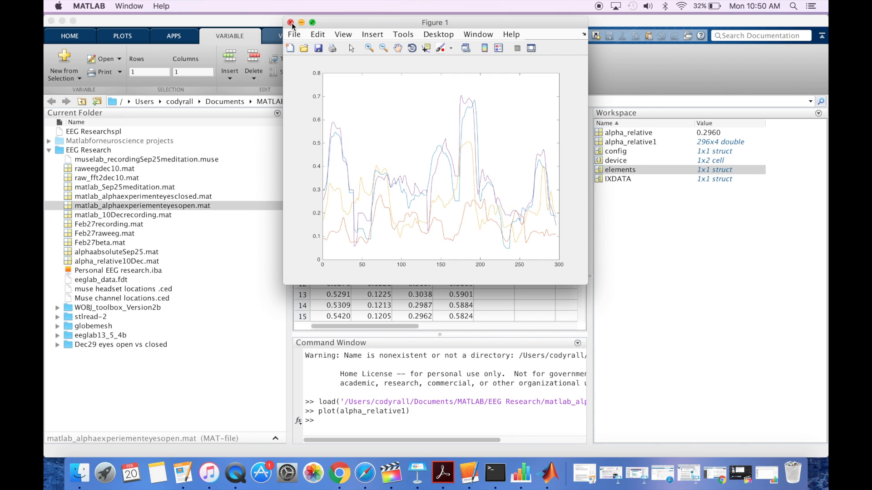
- Close Figure 1 and the alpha_relative1, elements.alpha_relative and elements editor tabs
click(290, 21)
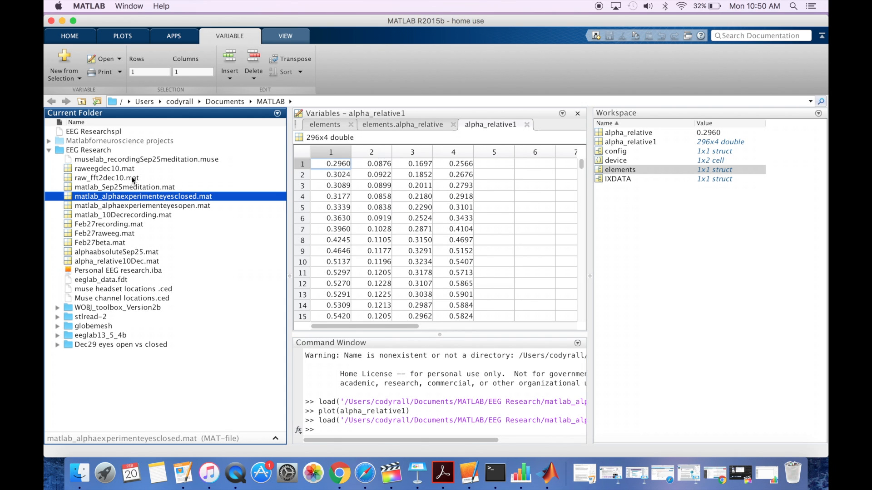
click(403, 125)
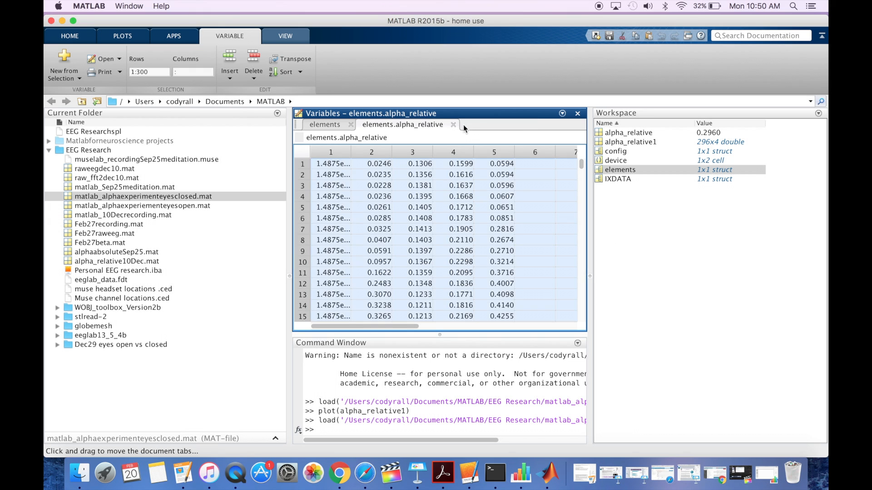
click(454, 124)
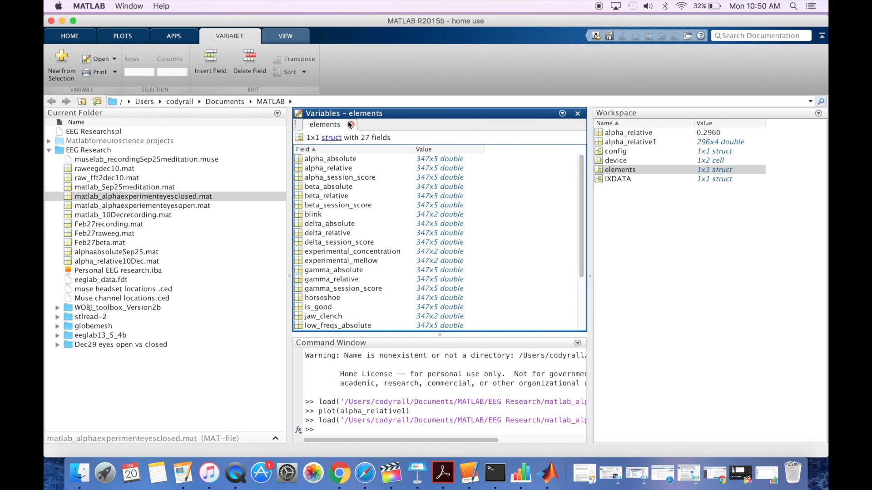
click(578, 114)
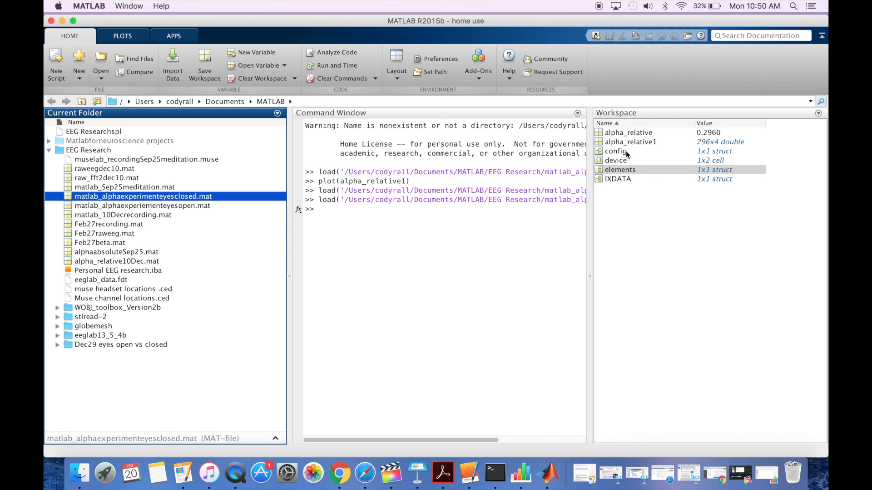
- Reload the eyes-closed alpha recording into the workspace
click(628, 132)
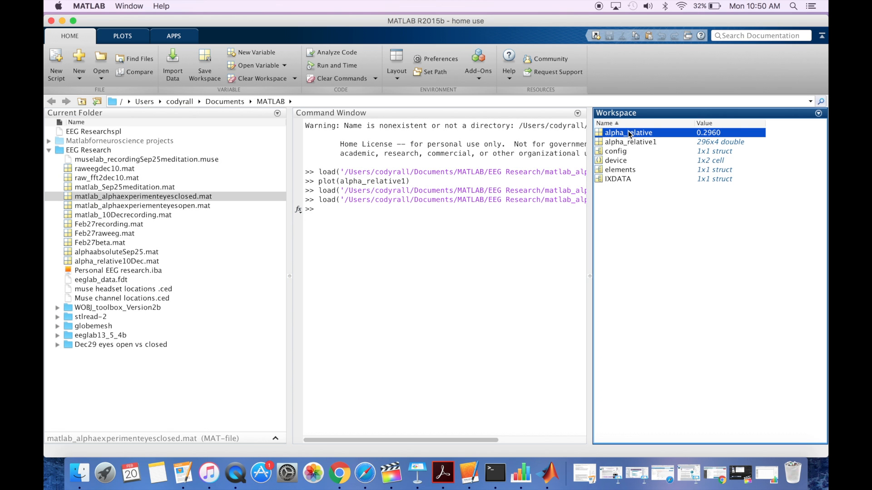
double_click(631, 142)
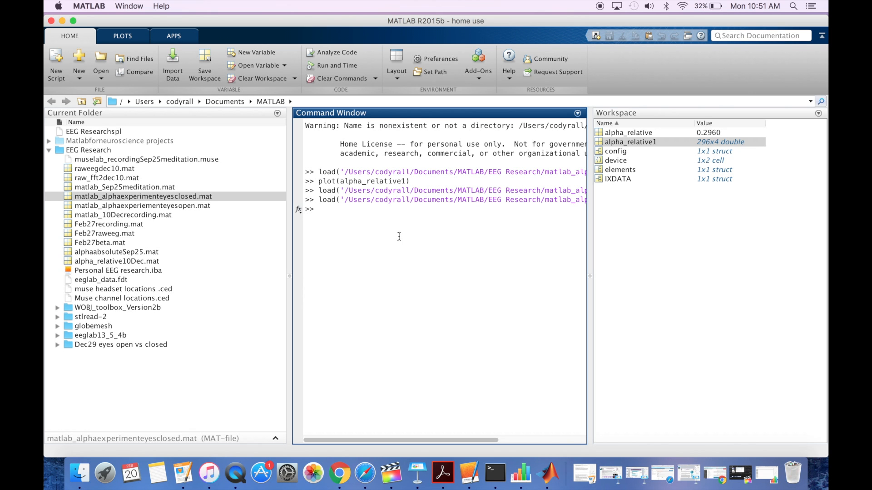
- Clear the workspace view, open eyes-closed elements.alpha_relative and delete its first timestamp column, leaving 347x4
text(clear)
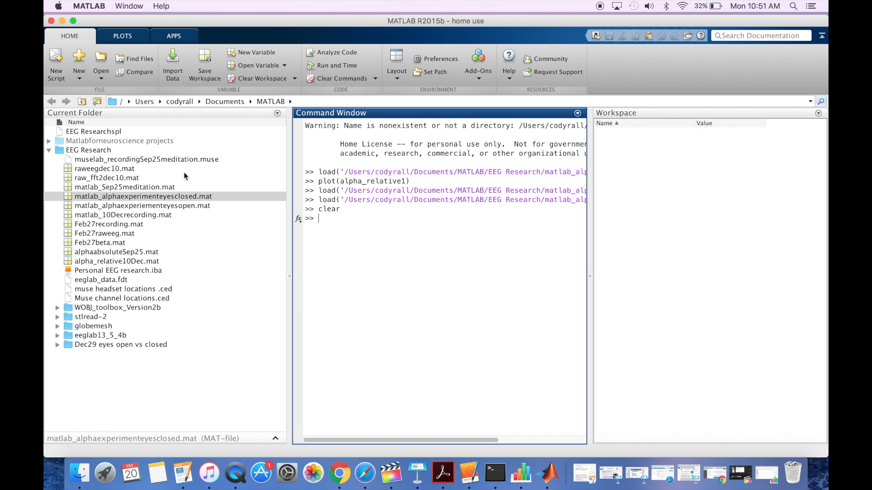
mouse_move(181, 207)
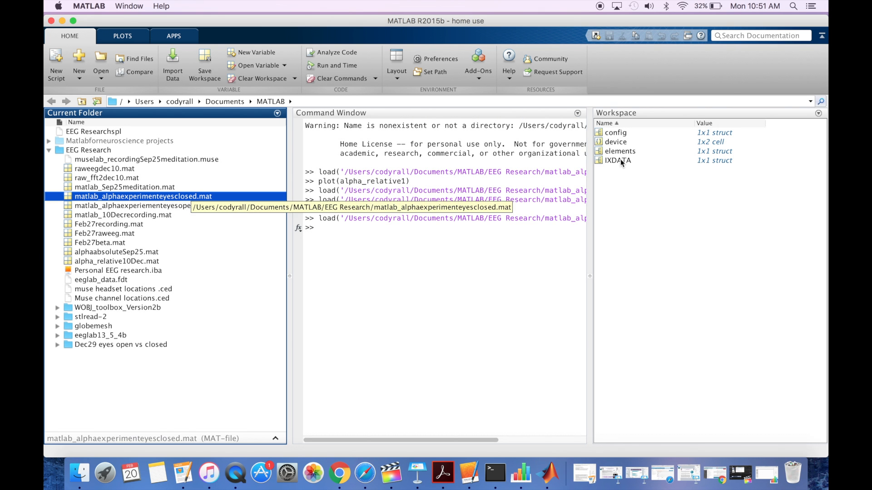
double_click(619, 151)
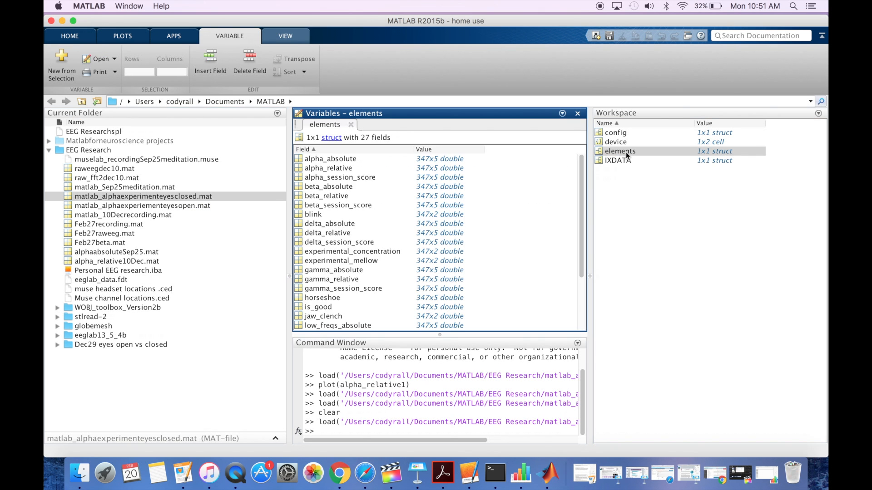
mouse_move(421, 162)
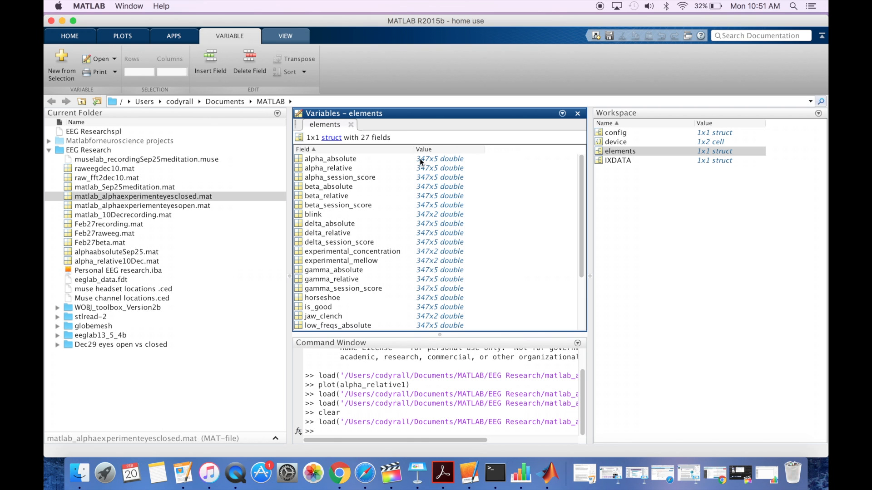
double_click(328, 168)
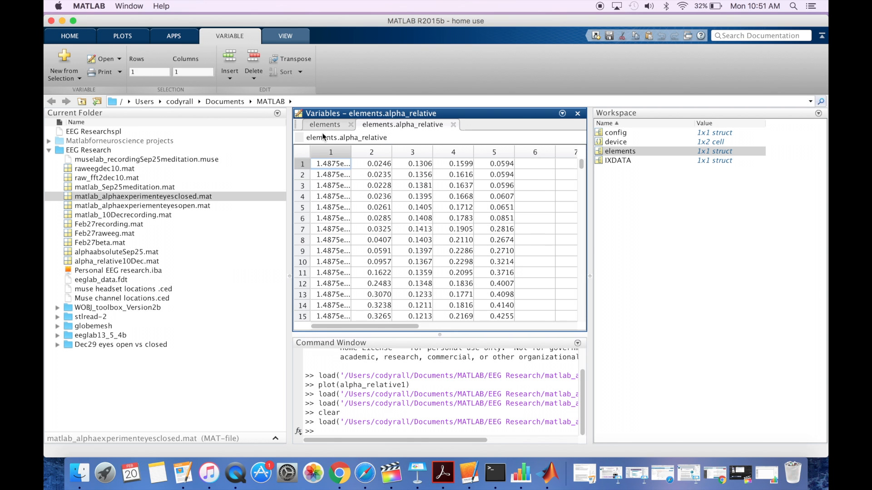
right_click(330, 164)
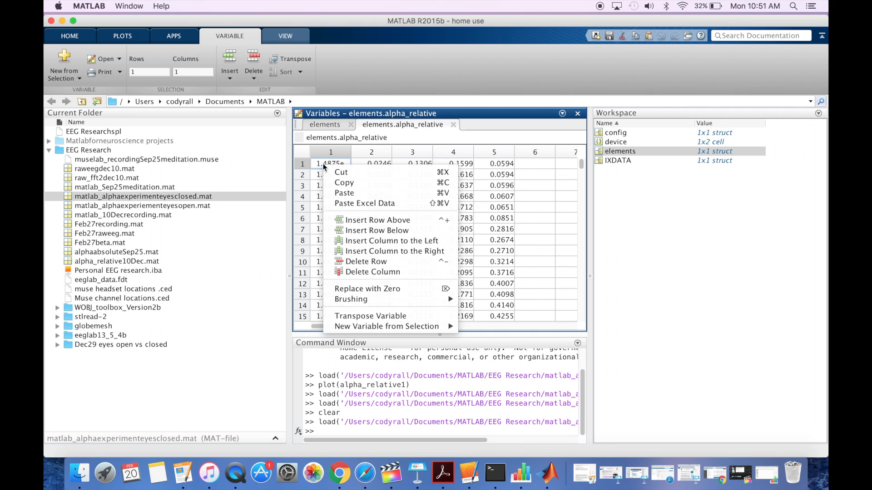
mouse_move(367, 272)
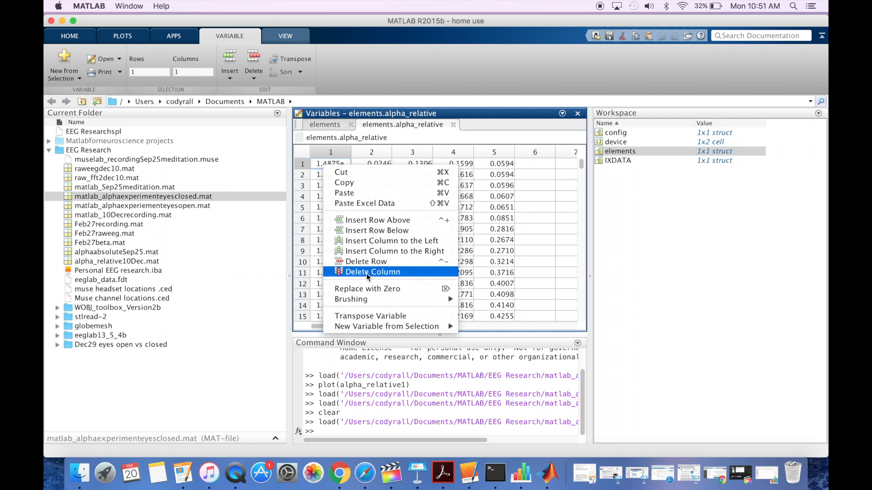
click(373, 271)
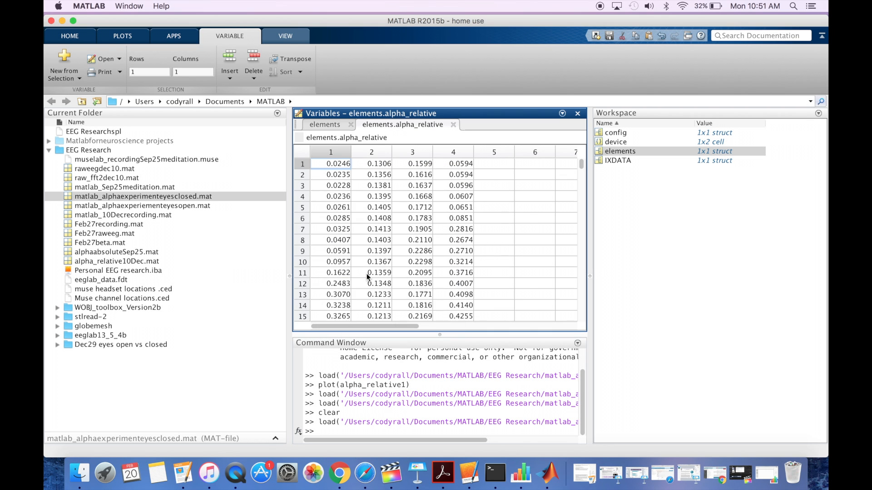
mouse_move(408, 221)
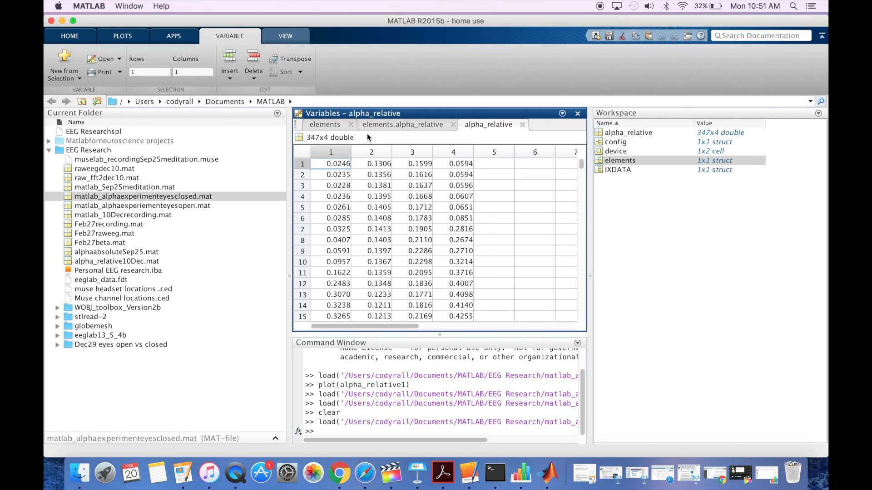
mouse_move(369, 432)
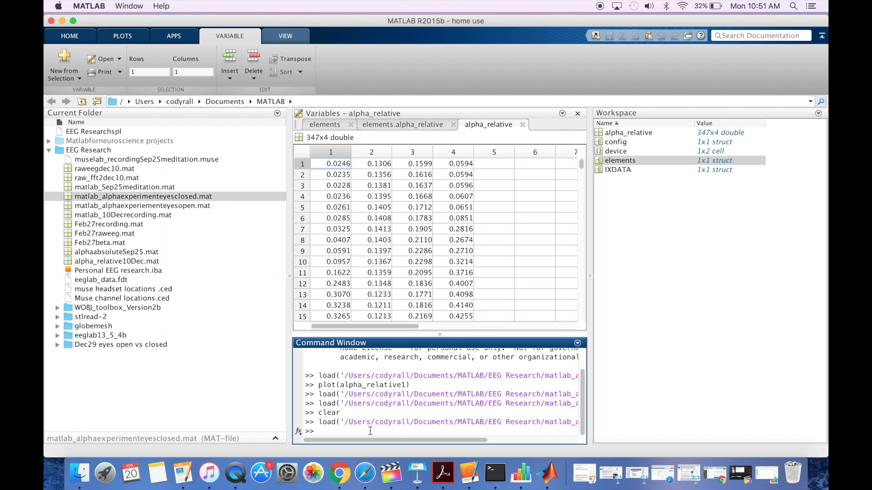
- Run plot(alpha_relative) for the four eyes-closed channels and screenshot the figure
text(plot(alp)
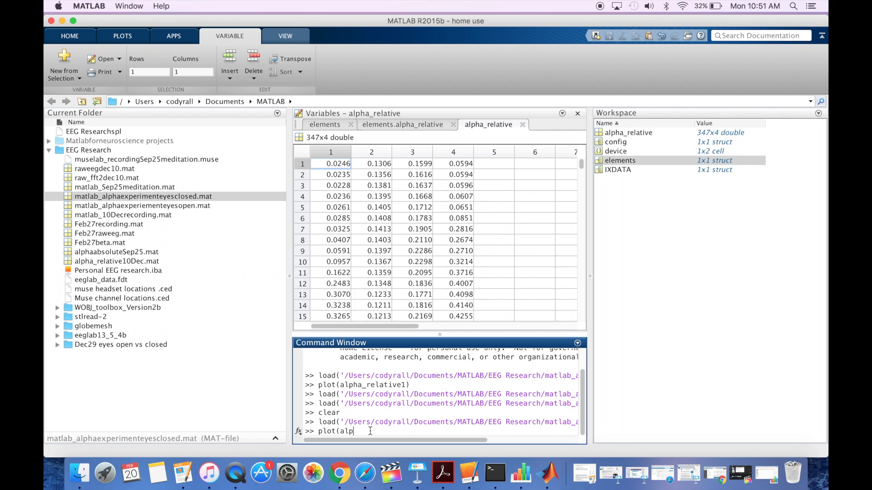
text(ha_rela)
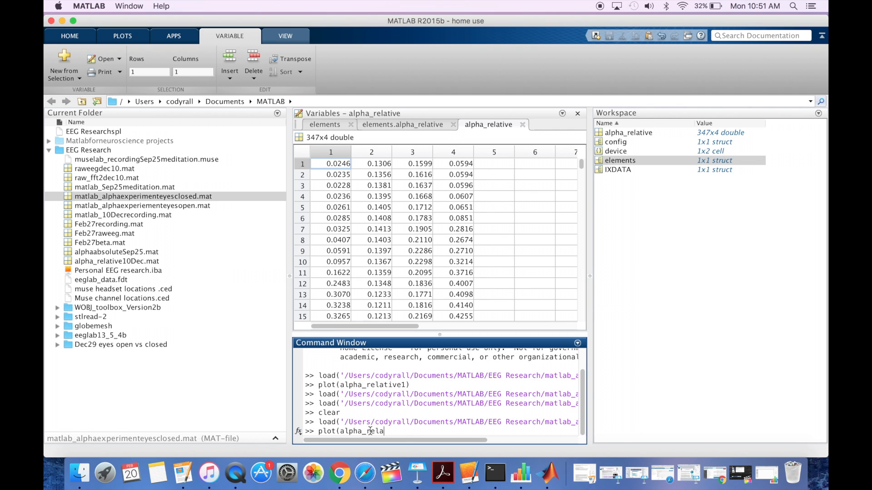
text(tive))
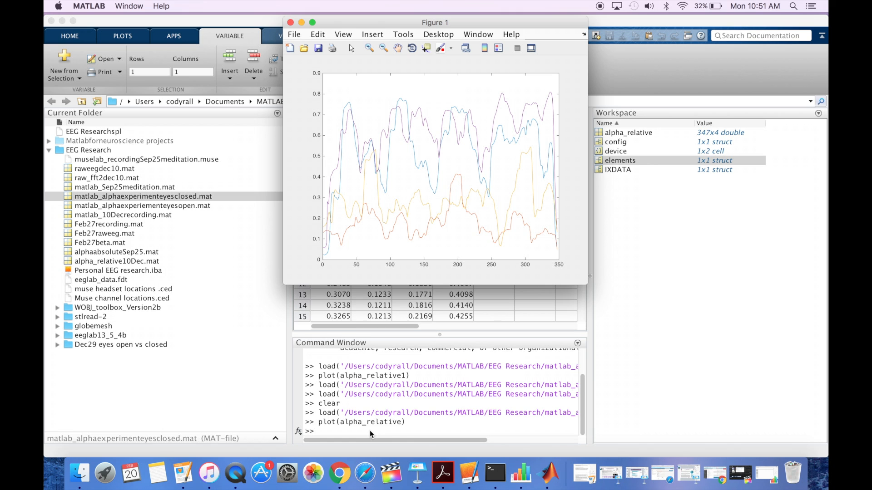
mouse_move(370, 433)
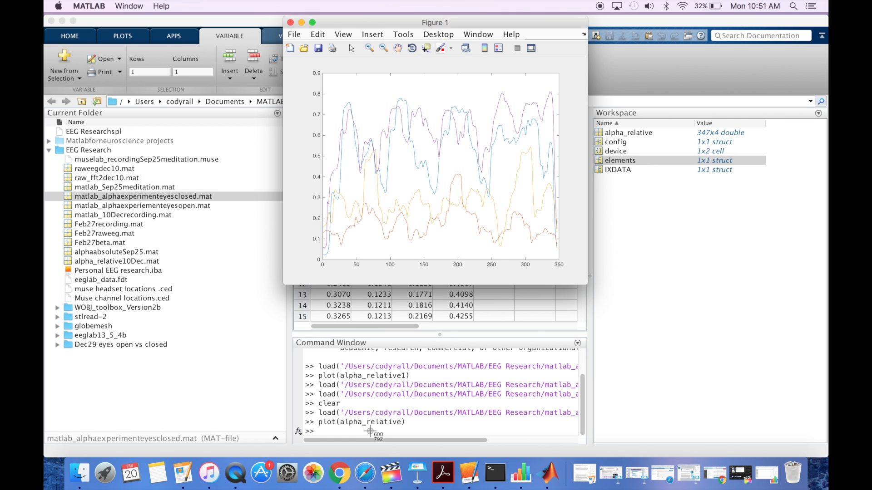
drag(323, 72, 425, 191)
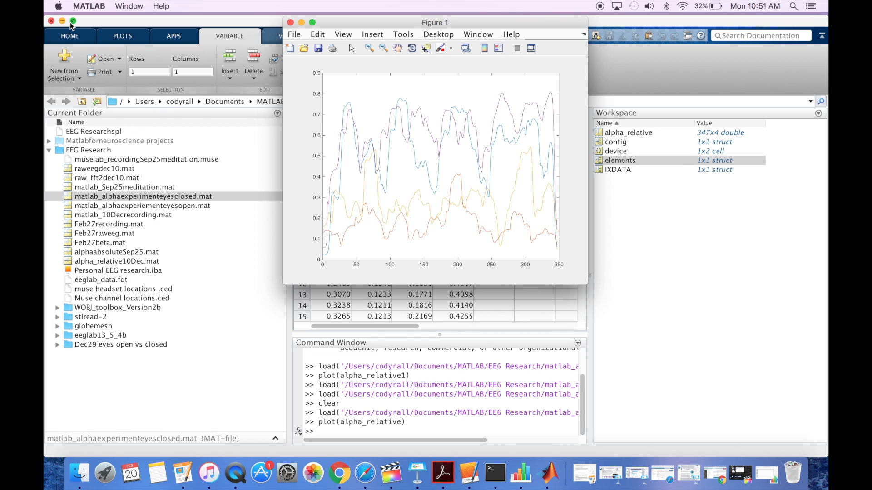
mouse_move(70, 26)
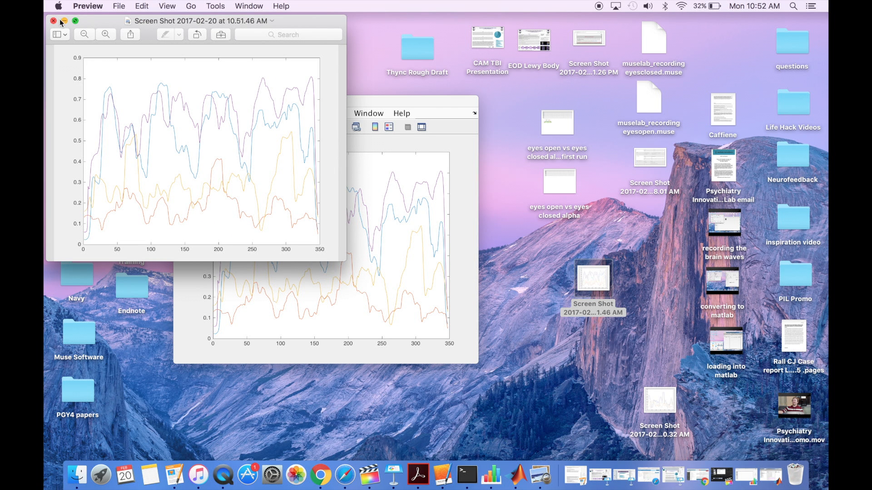
- Dismiss the new screenshot and open the 10.50.32 AM eyes-open plot beside the MATLAB figure for comparison
click(54, 21)
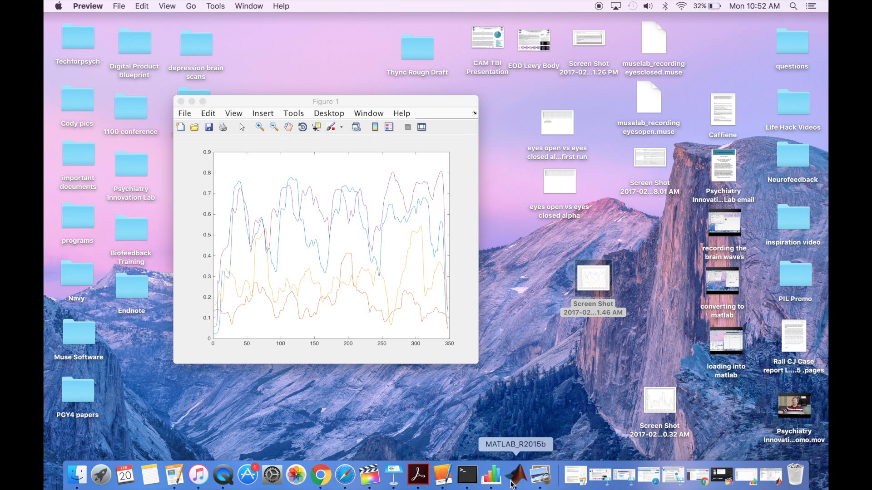
click(517, 475)
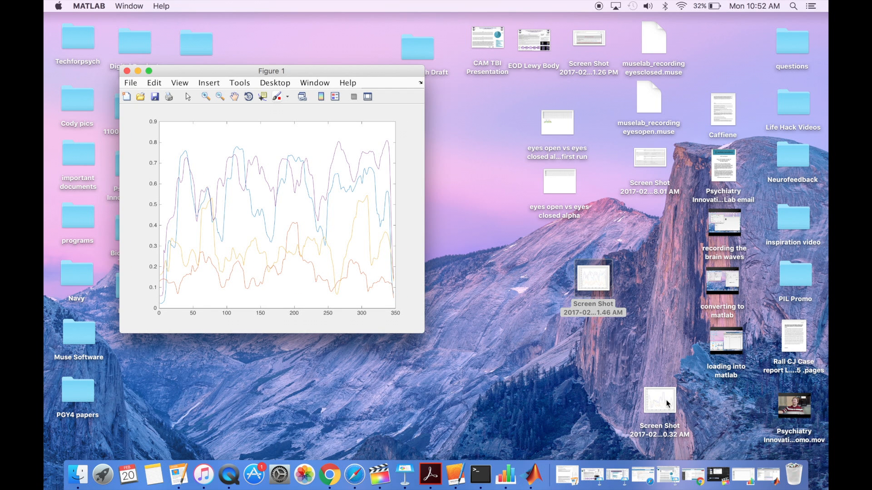
double_click(659, 401)
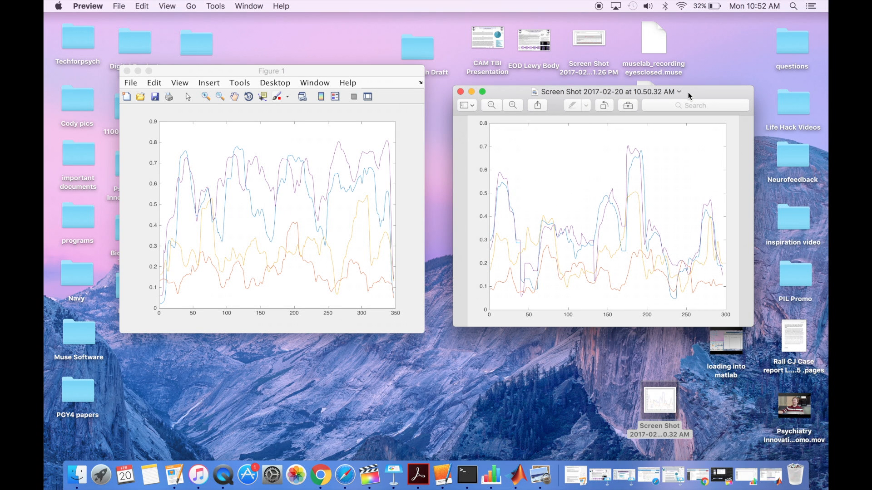
mouse_move(240, 226)
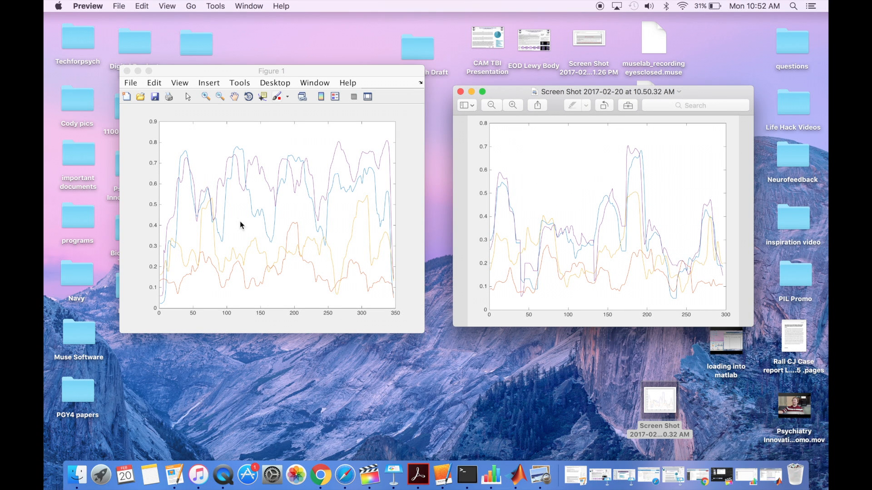
mouse_move(640, 194)
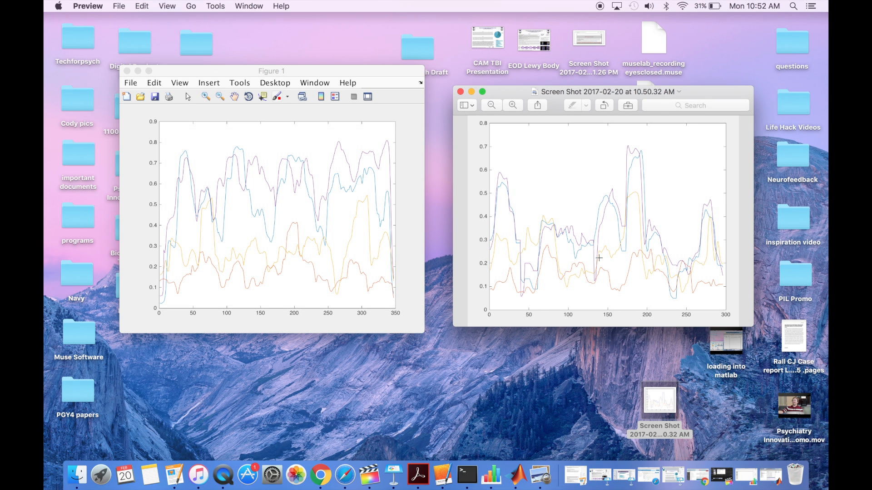
mouse_move(118, 78)
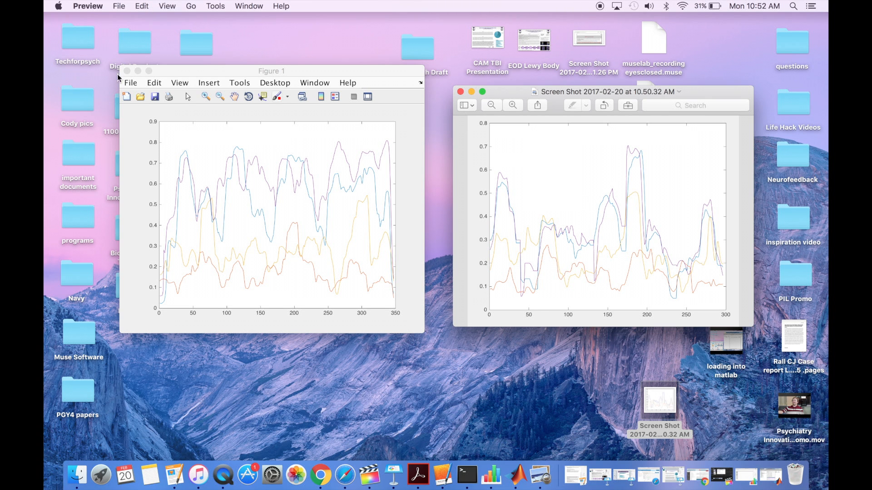
- Close the MATLAB Figure 1 and the Preview screenshot, leaving the desktop
click(128, 71)
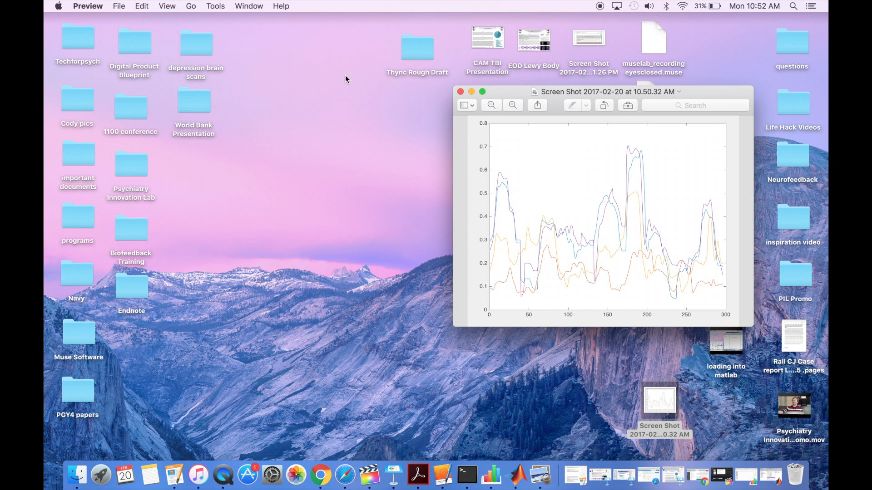
click(461, 92)
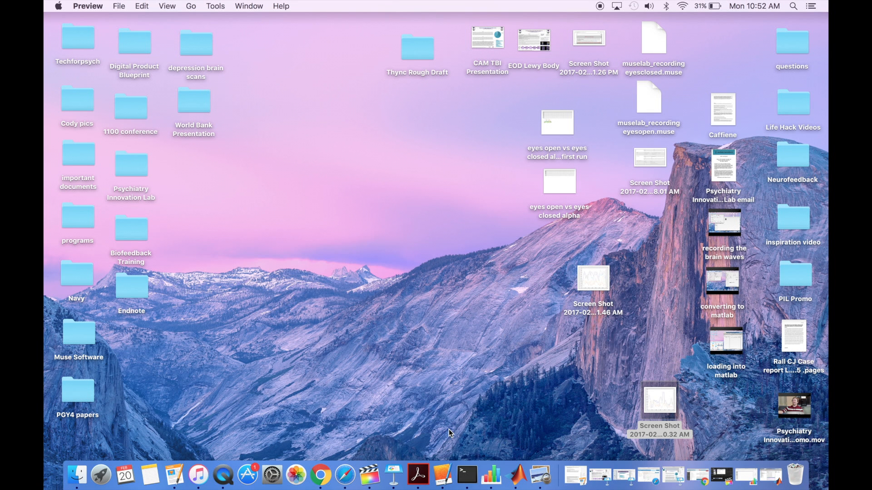
mouse_move(492, 477)
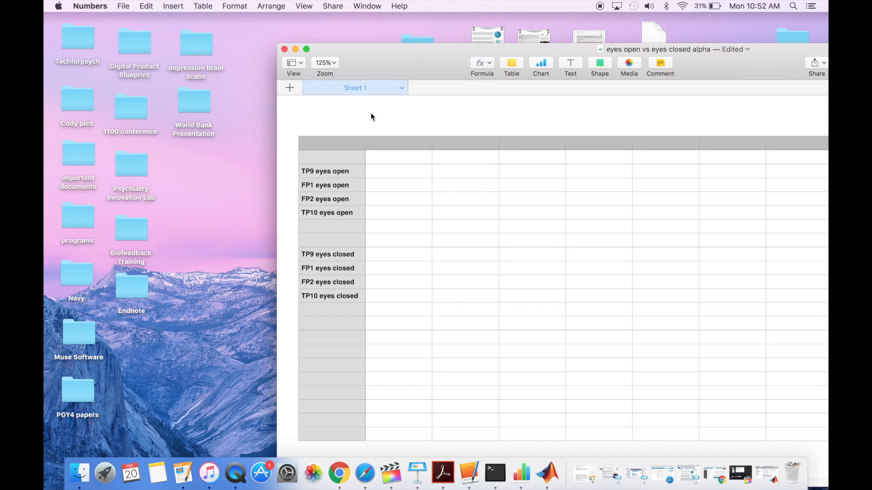
- Activate the 'eyes open vs eyes closed alpha' table and select a cell among the eyes-open channel rows
click(325, 171)
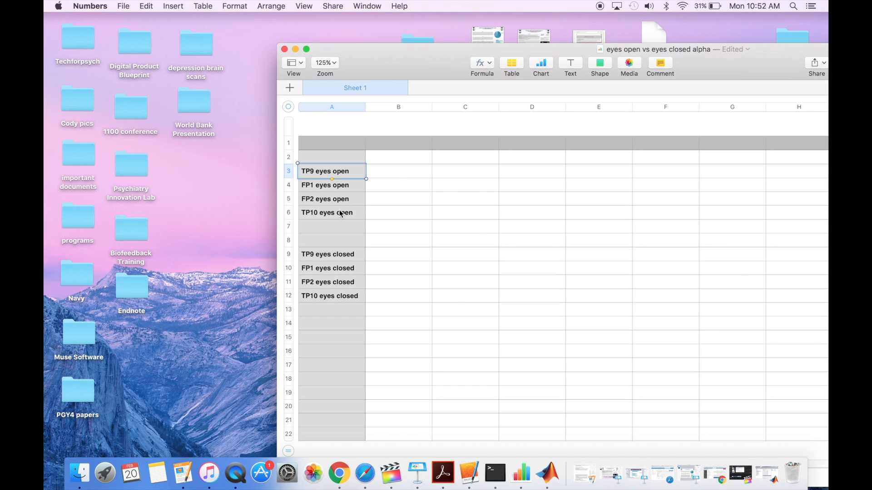
click(331, 226)
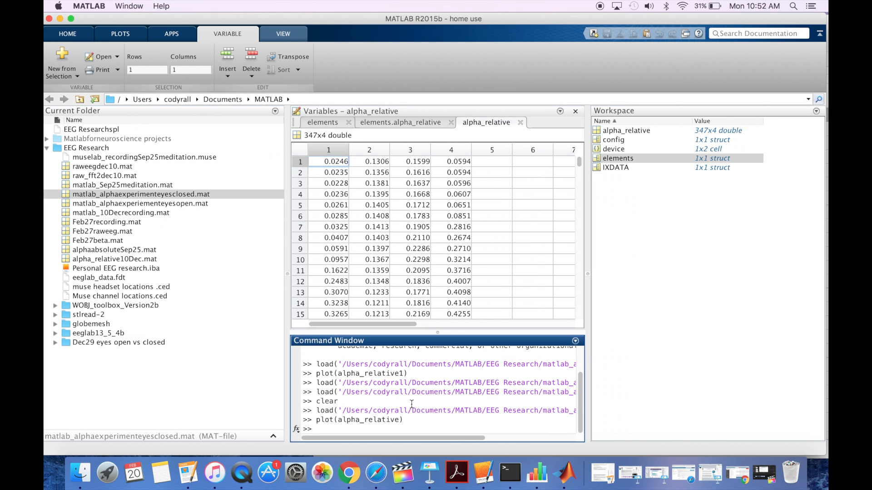
- Clear, open eyes-open elements.alpha_relative and transpose it so the four channels become rows
text(clear)
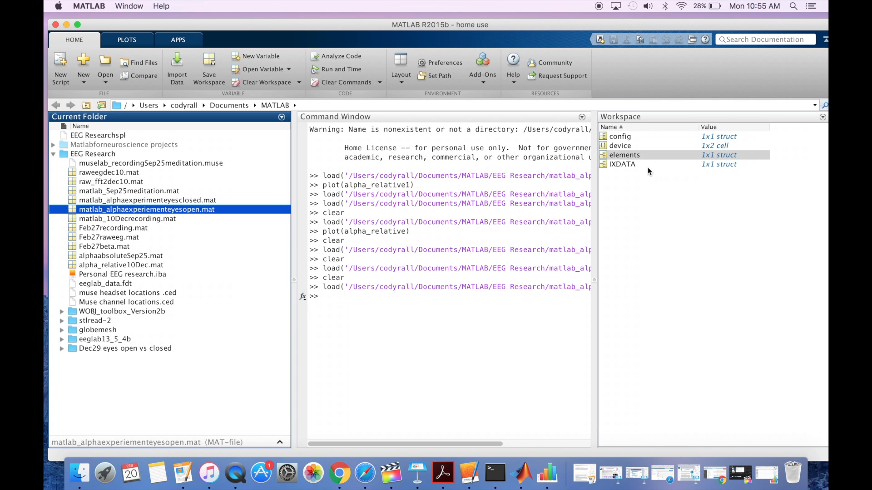
double_click(624, 154)
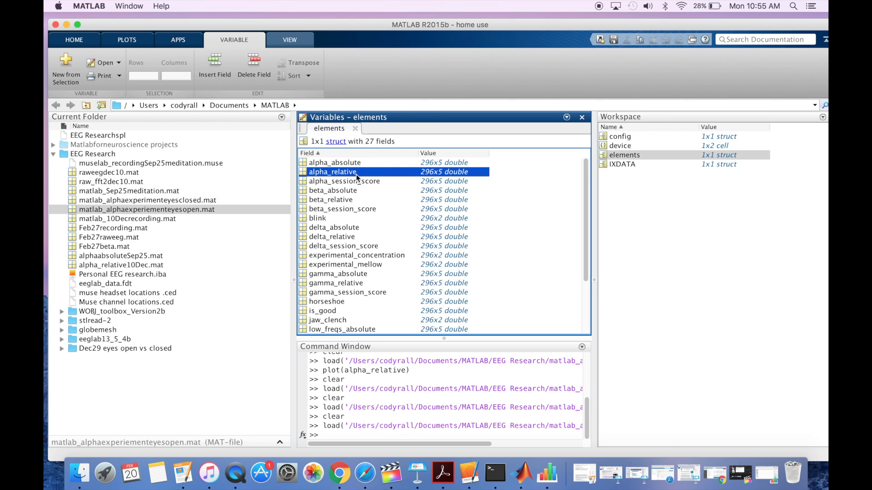
right_click(334, 167)
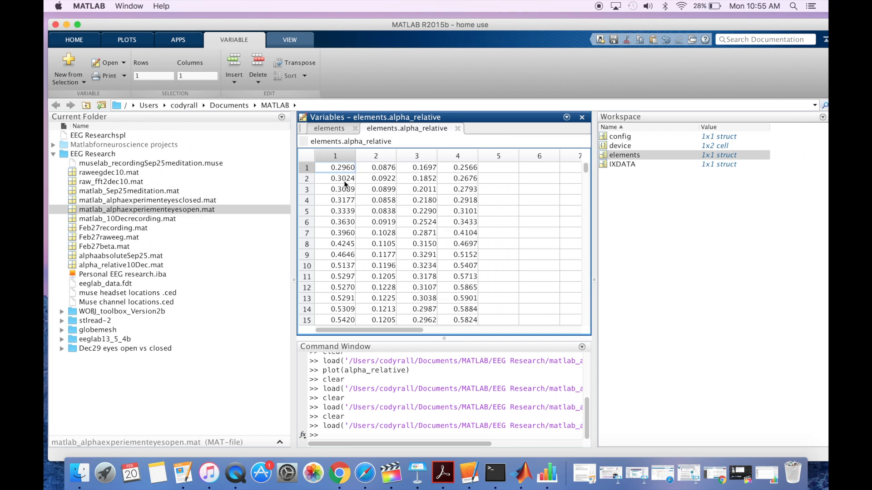
scroll(down, 3)
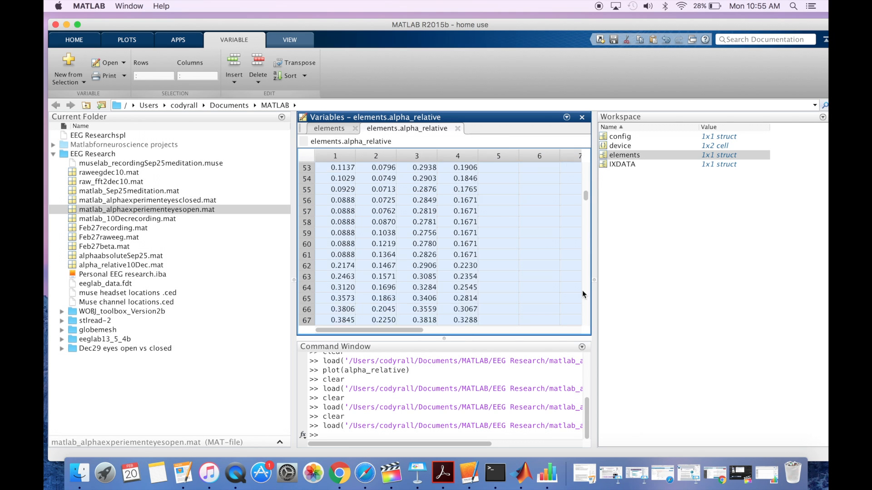
right_click(348, 167)
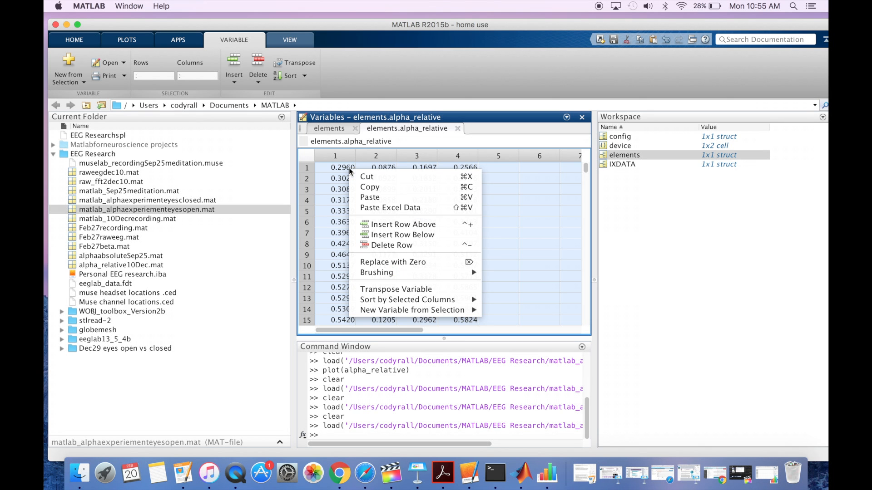
mouse_move(395, 289)
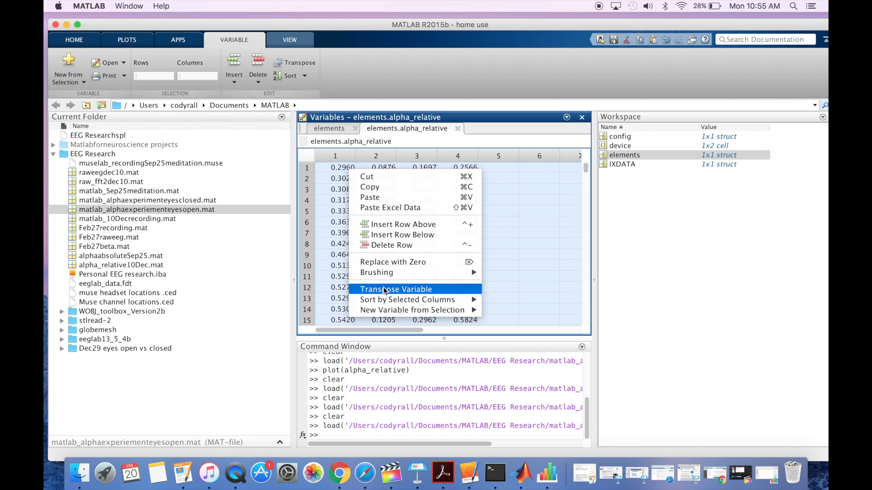
click(396, 289)
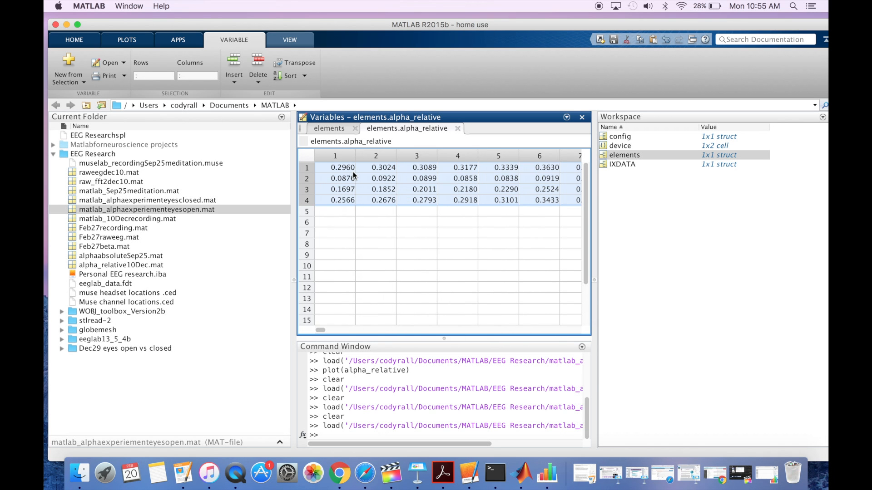
mouse_move(453, 354)
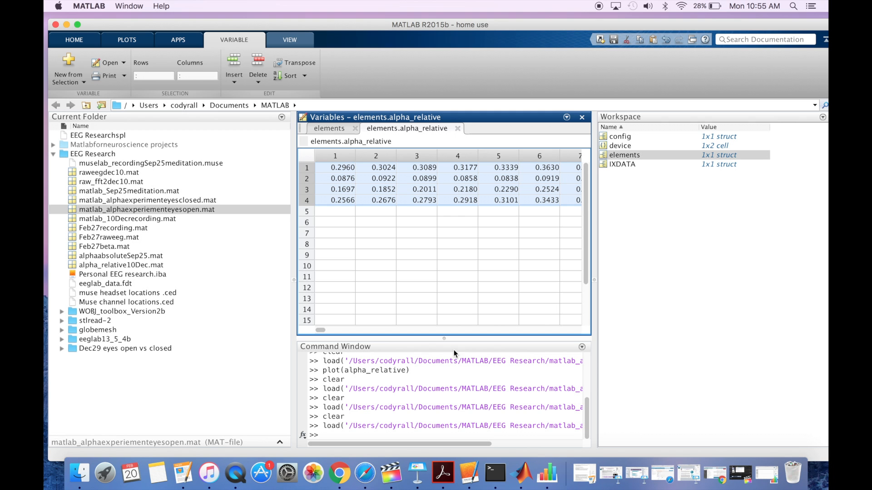
mouse_move(543, 476)
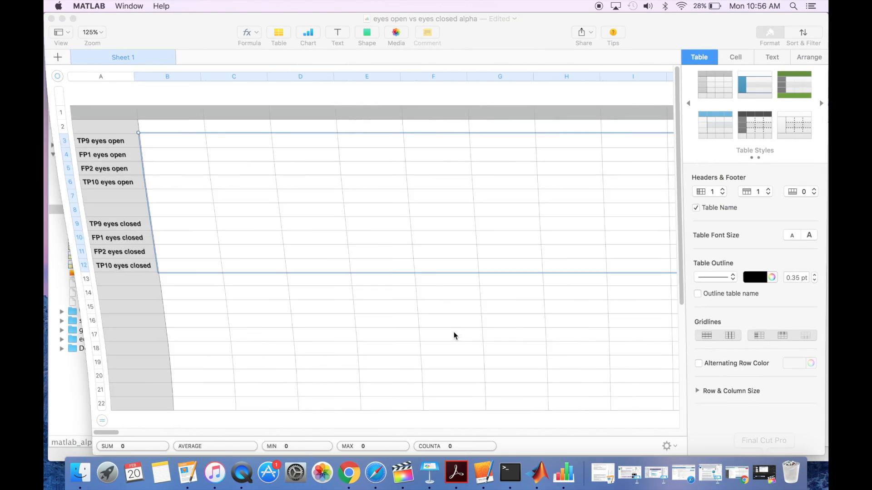
- Paste the eyes-open alpha_relative values into the four channel rows starting at B3
click(165, 140)
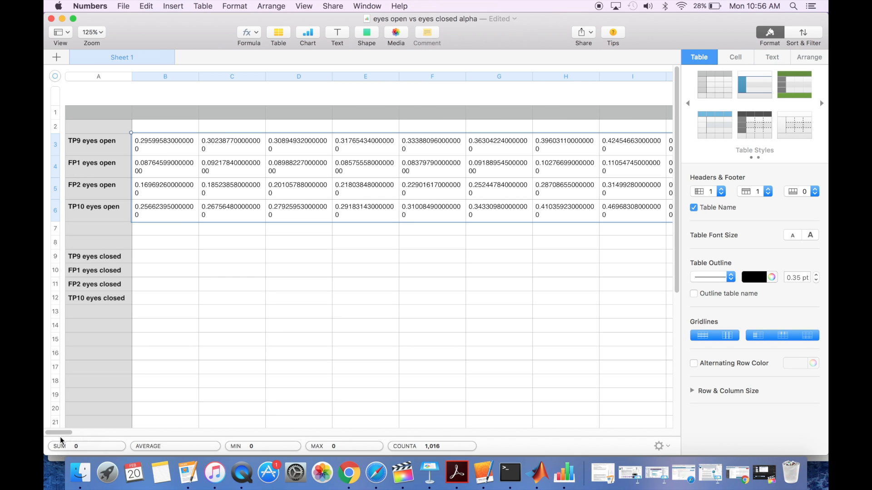
scroll(right, 3)
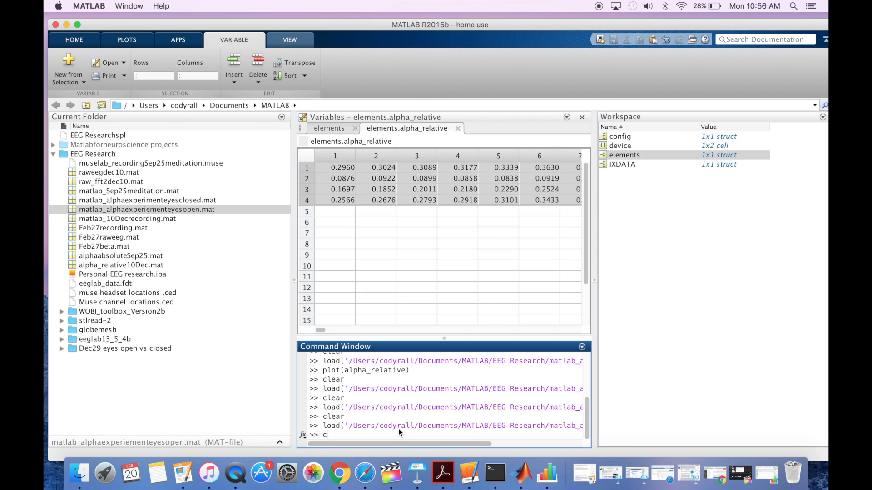
- Clear the workspace and load matlab_alphaexperimenteyesclosed.mat in place of the eyes-open data
key(Enter)
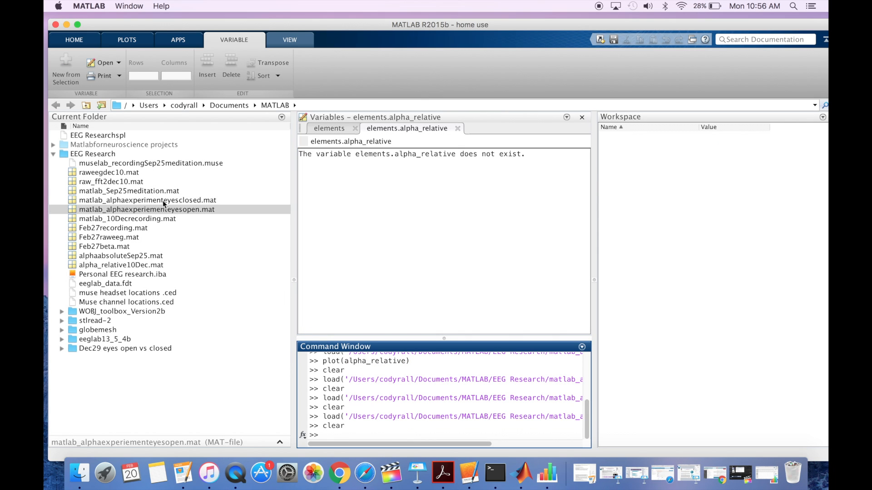
double_click(147, 200)
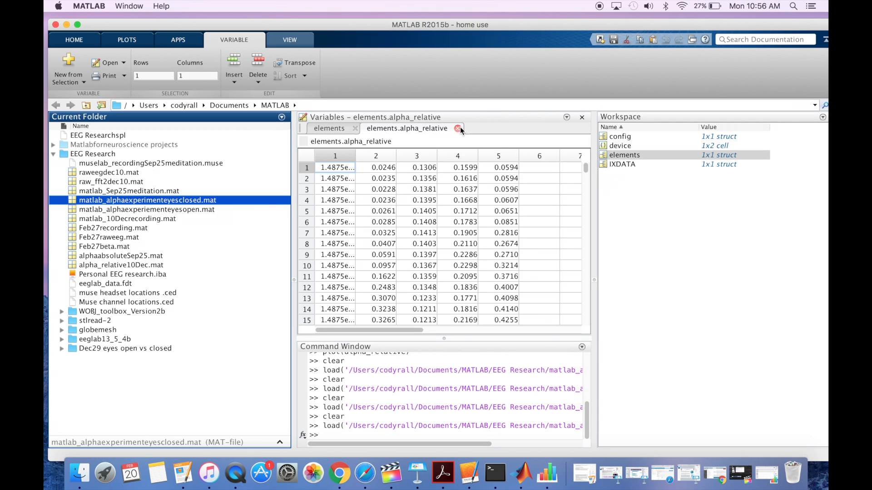
click(461, 128)
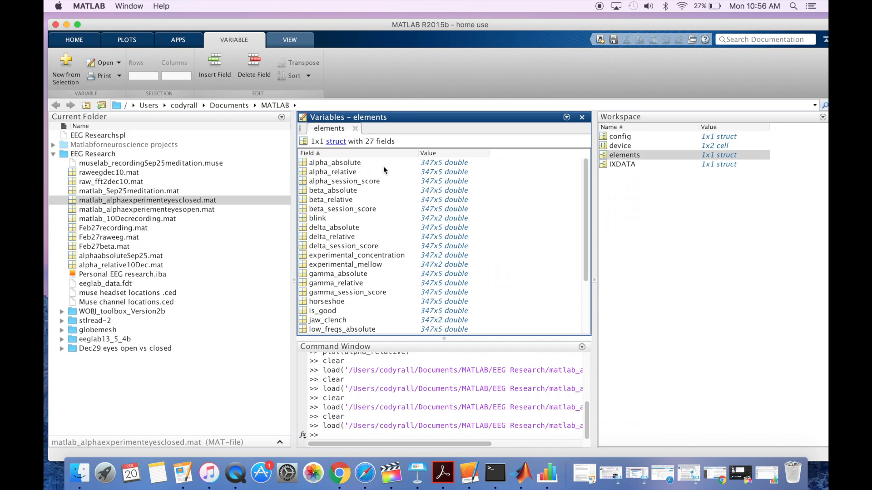
mouse_move(349, 182)
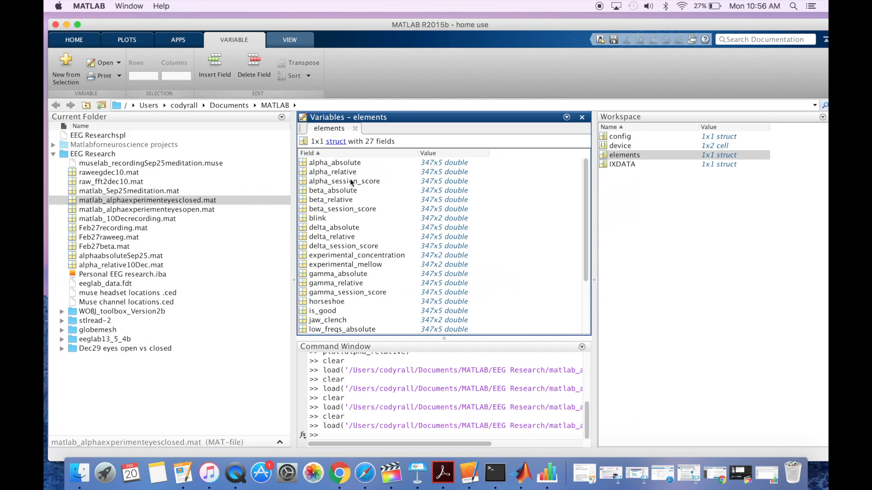
- Transpose elements.alpha_relative into four channel rows and copy the transposed data
double_click(332, 172)
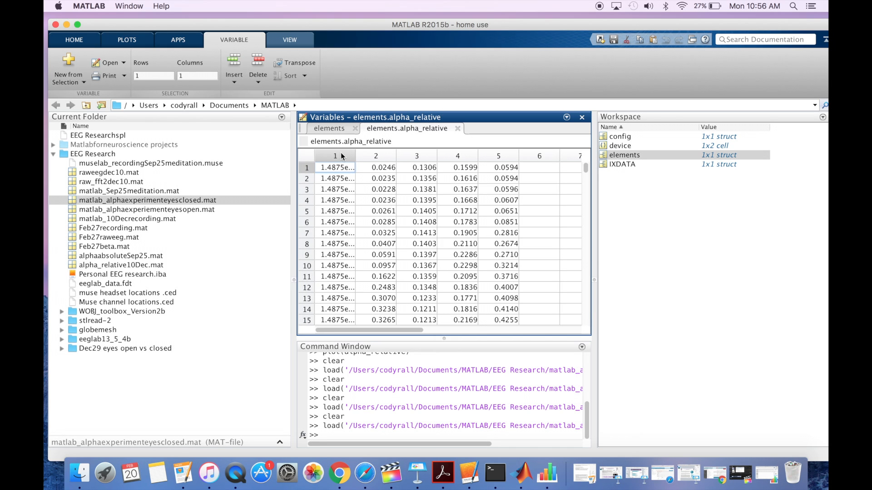
right_click(335, 167)
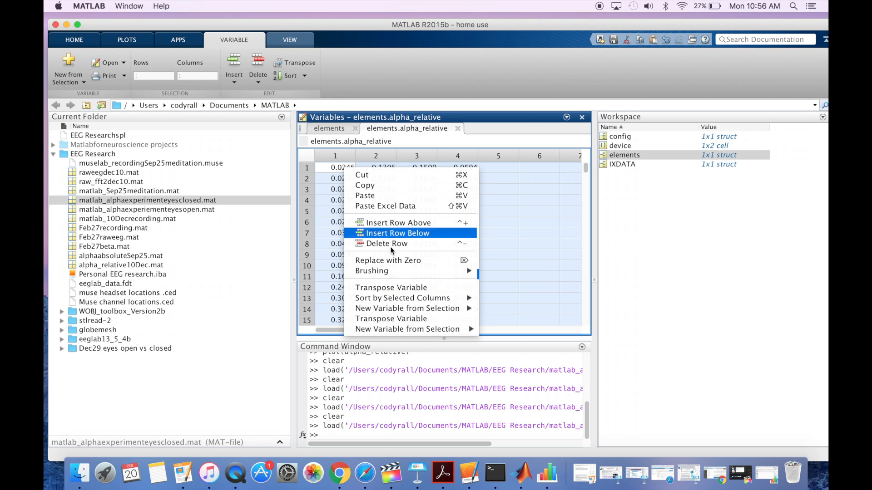
mouse_move(372, 271)
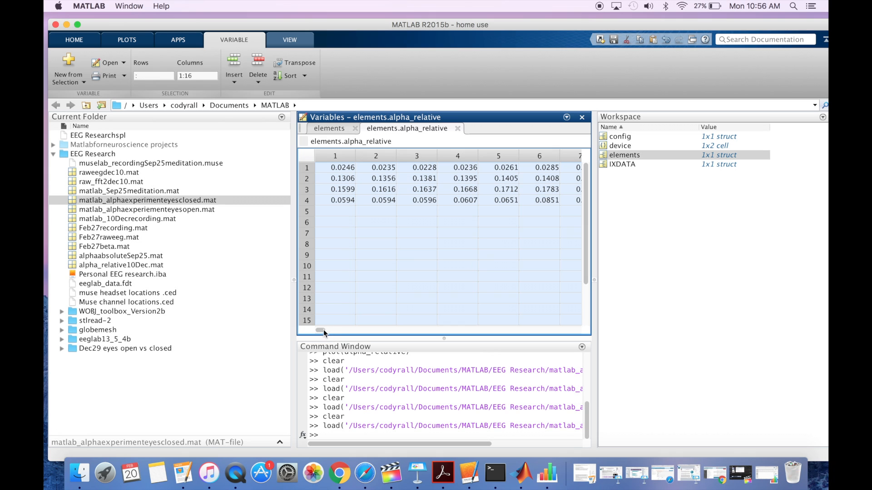
scroll(right, 3)
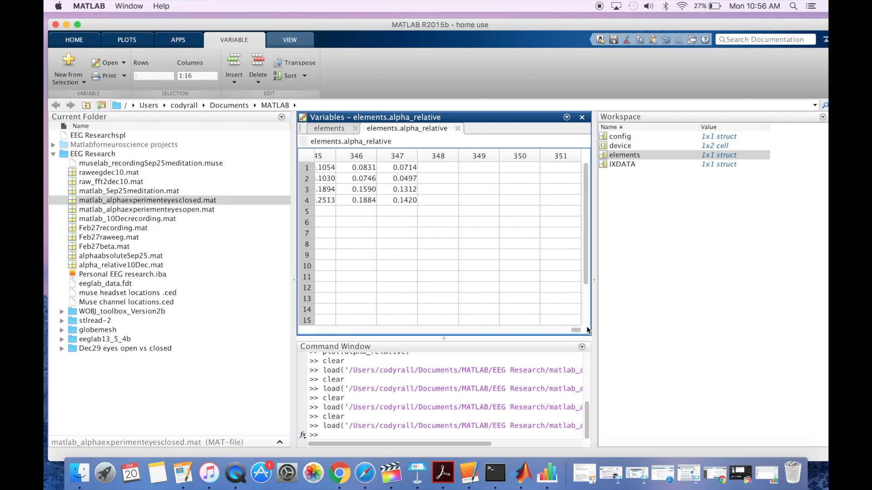
right_click(405, 200)
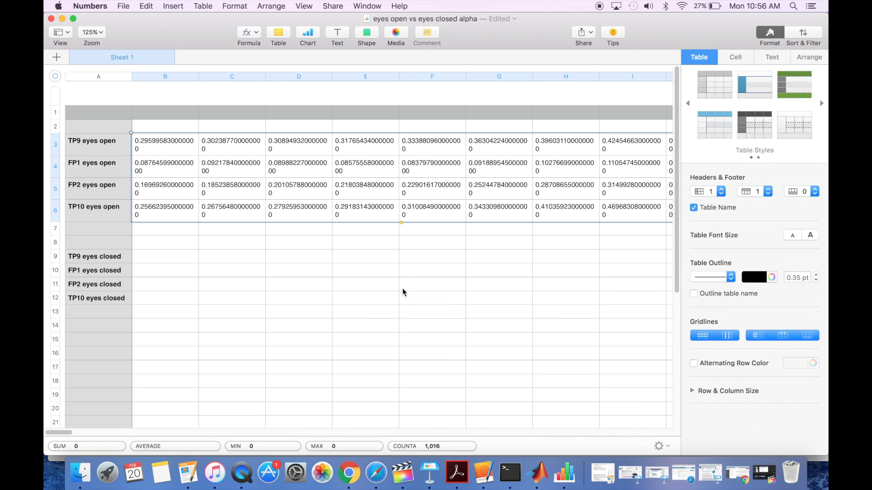
- Paste the eyes-closed alpha_relative values into the four channel rows starting at B9
click(165, 256)
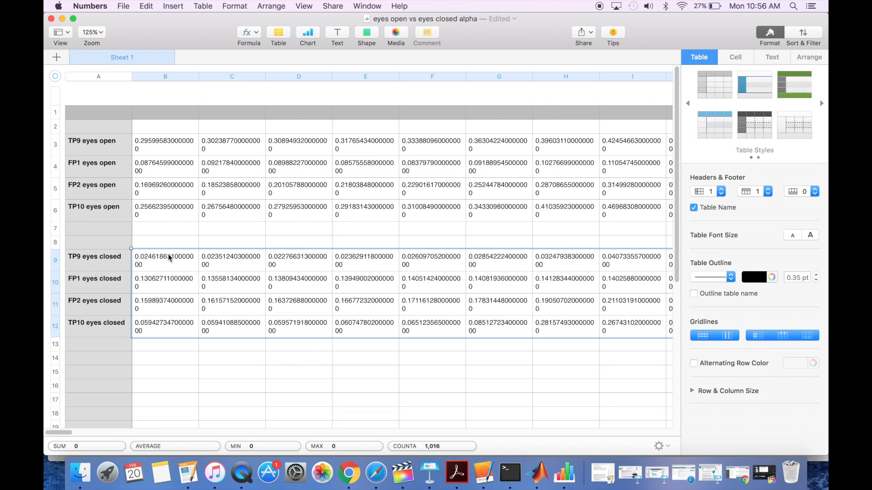
mouse_move(88, 131)
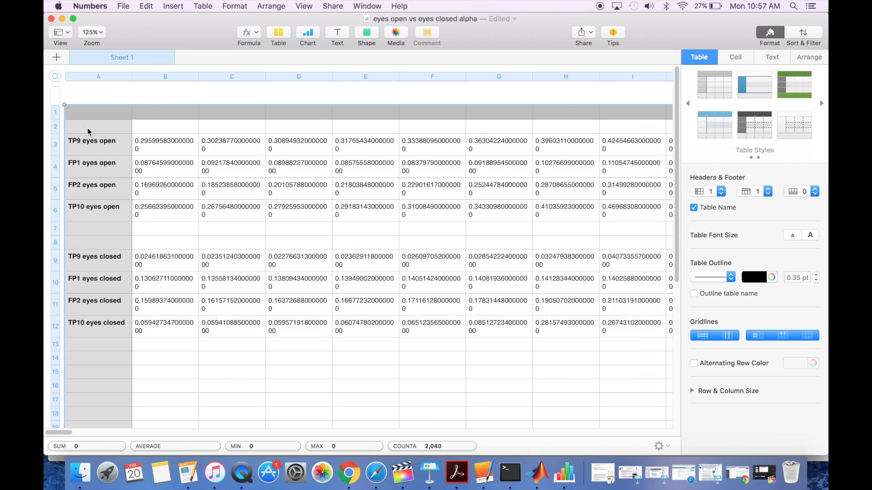
mouse_move(609, 92)
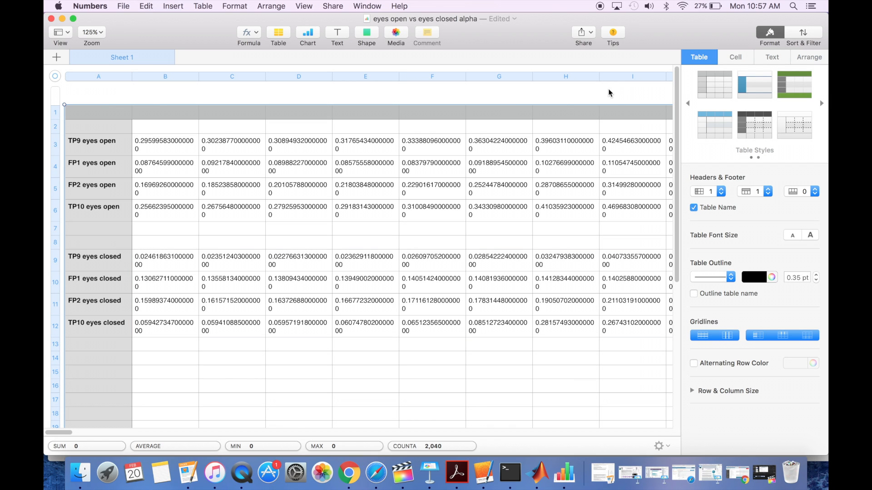
mouse_move(327, 38)
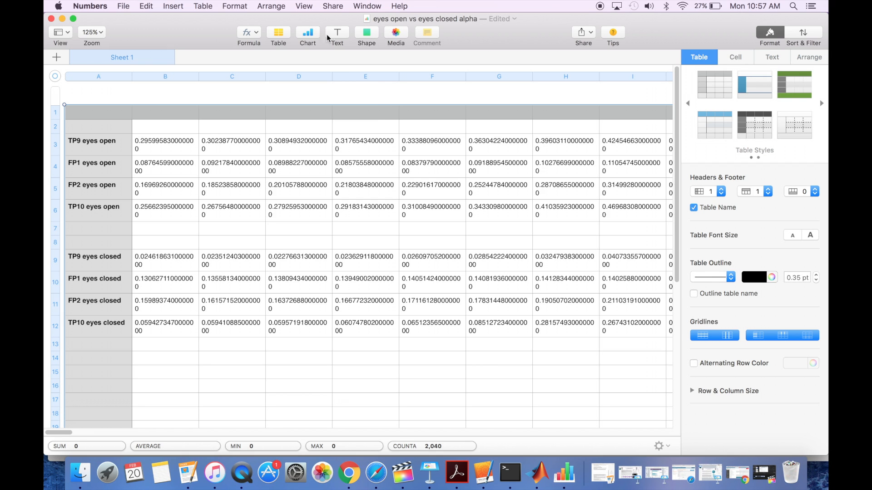
- Insert a 2D line chart of all eight channel rows and enlarge it to full width beneath the table
click(308, 33)
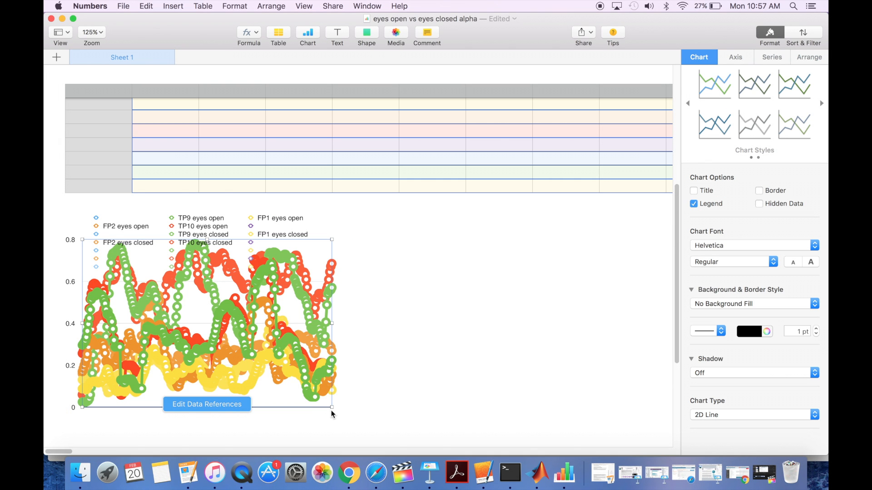
drag(332, 400, 538, 443)
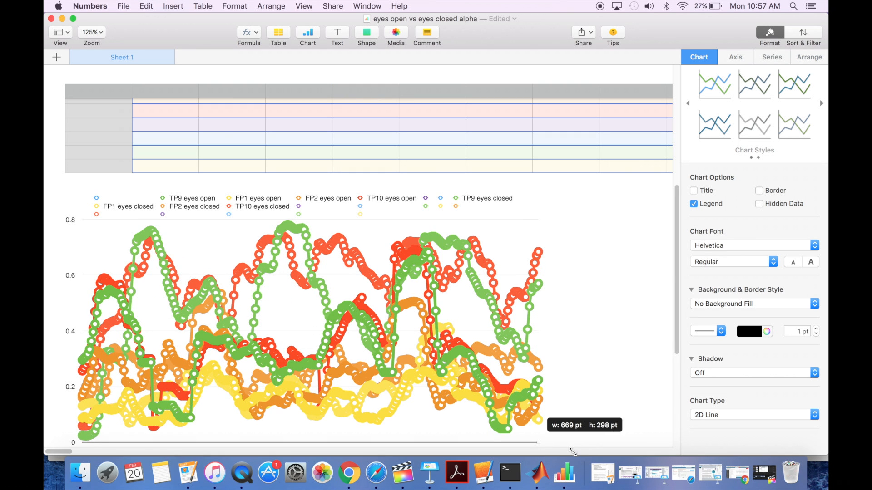
drag(538, 443, 599, 447)
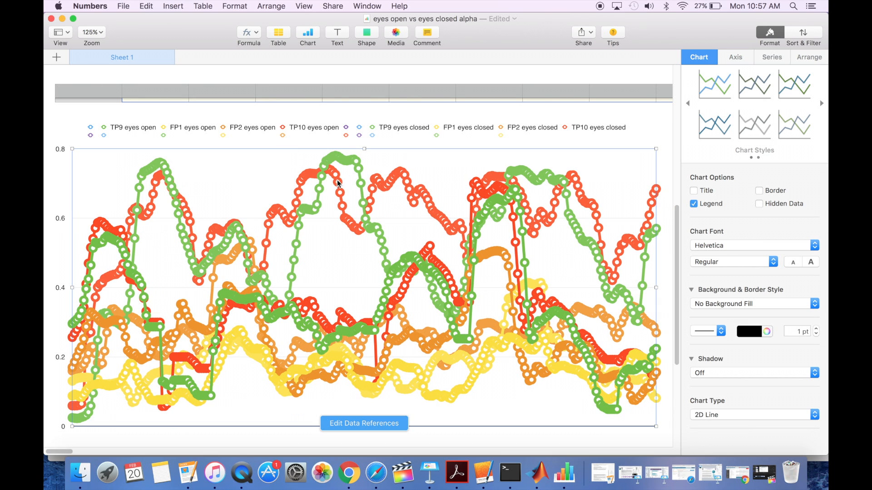
click(771, 56)
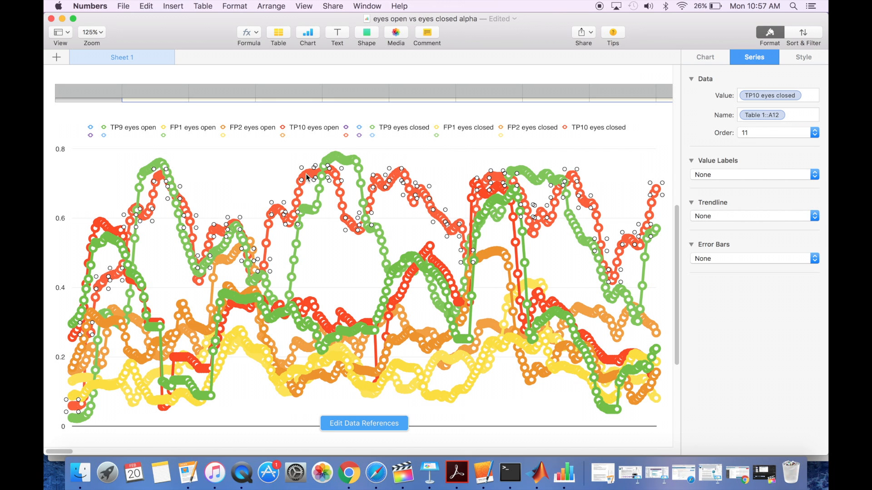
mouse_move(337, 158)
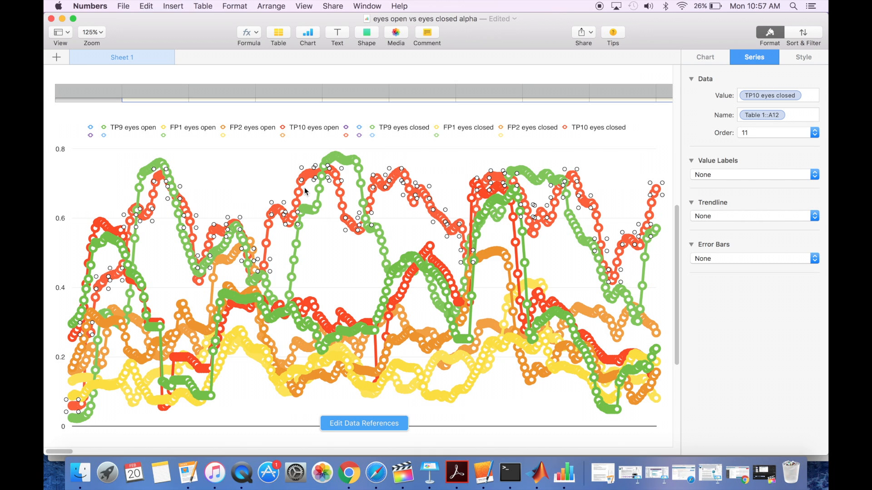
mouse_move(514, 191)
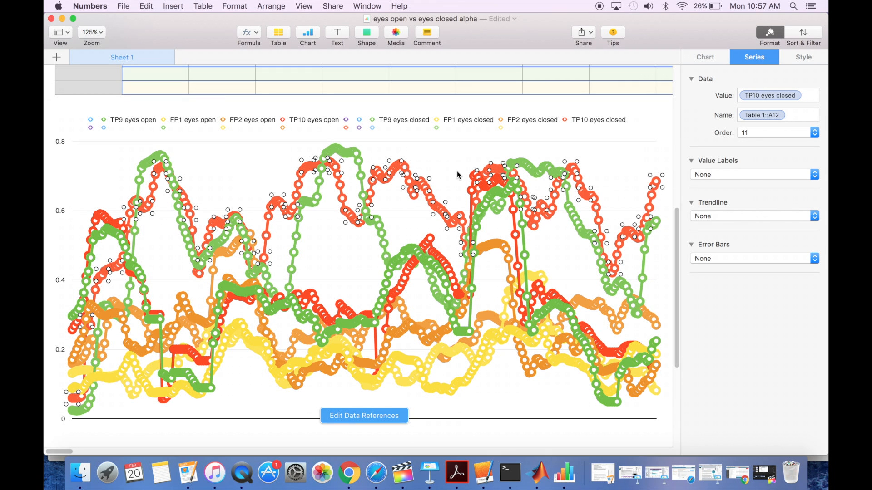
mouse_move(49, 29)
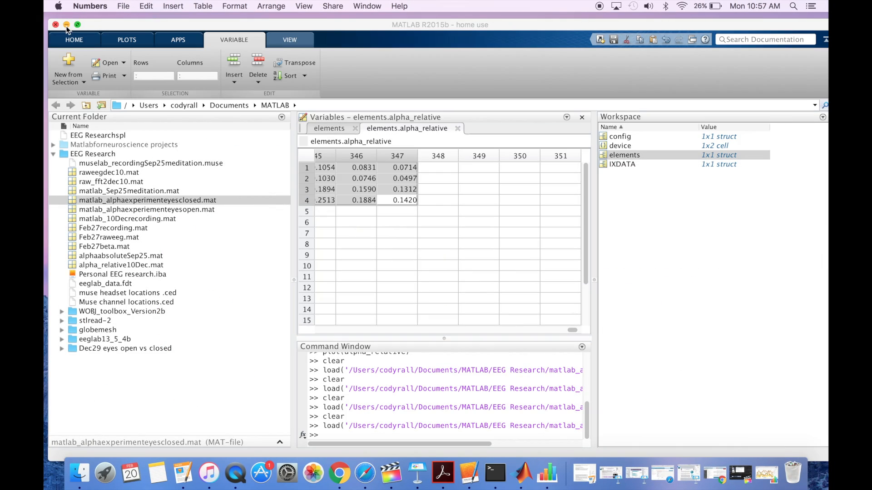
- From the desktop, open the 'eyes open vs eyes closed alpha first run' spreadsheet and view its table
click(66, 25)
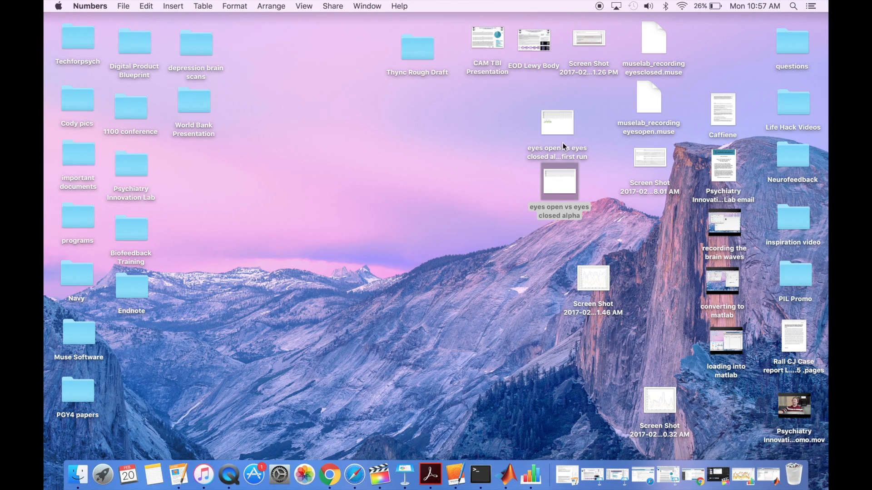
double_click(558, 184)
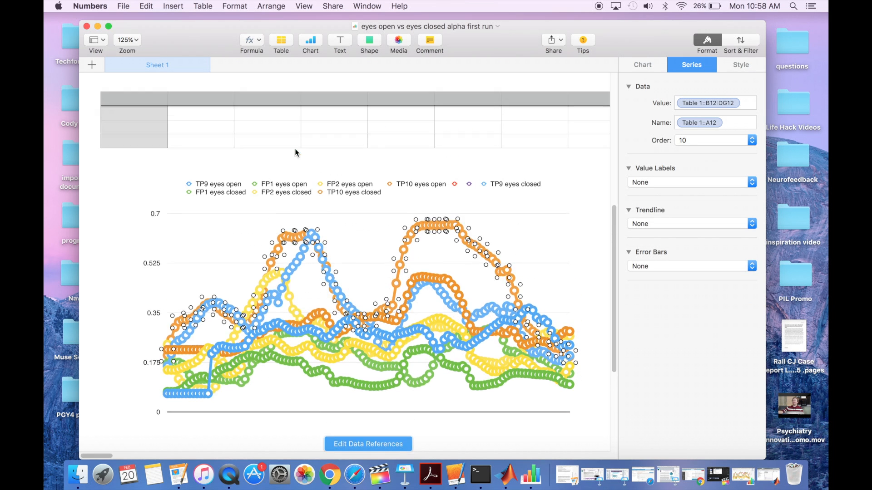
click(368, 444)
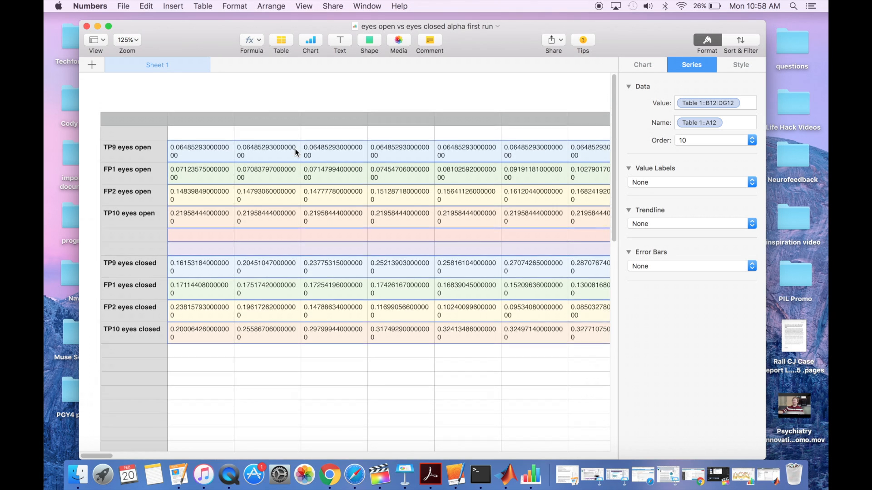